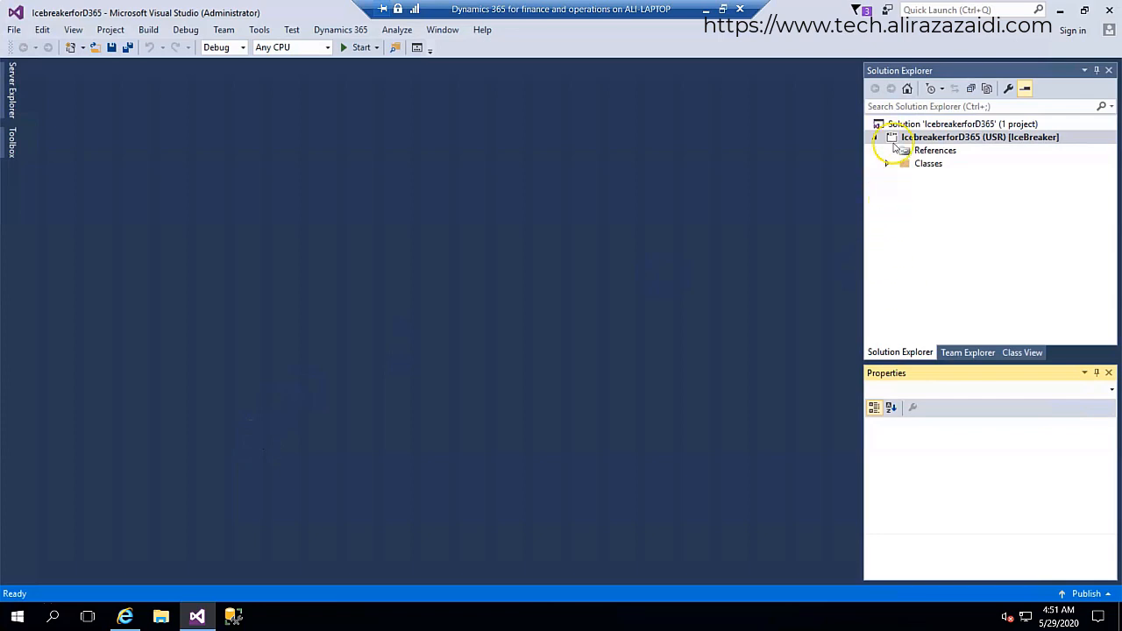
Step: Add a Data Types Base Enum item named BECustomerStatus to the IcebreakerforD365 project
{"action": "right_click", "coordinate": [985, 137]}
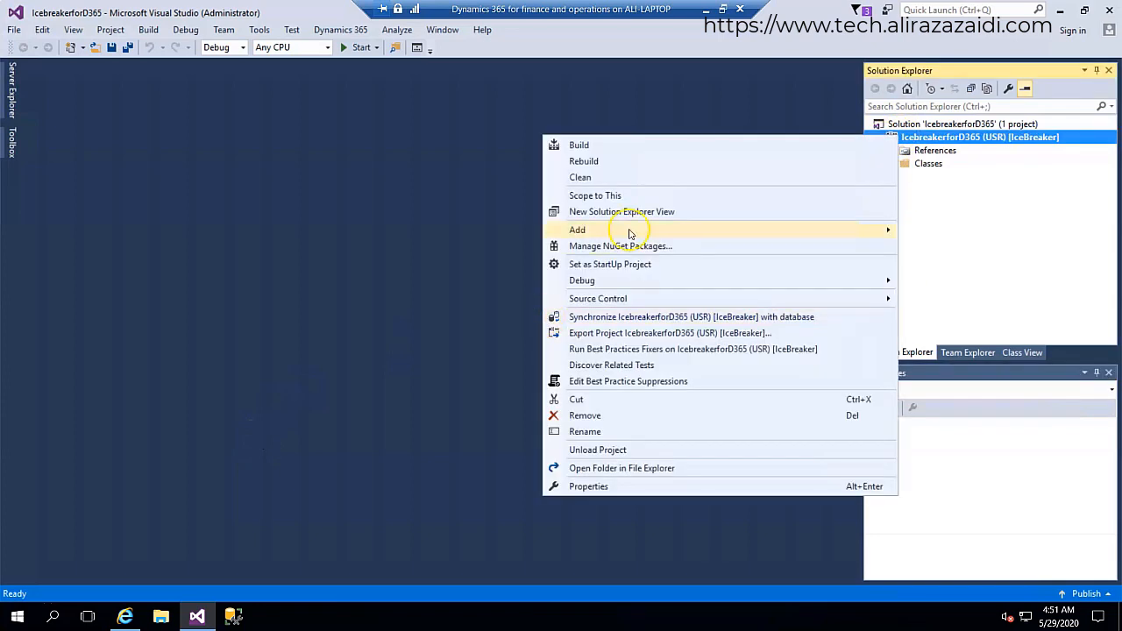
{"action": "mouse_move", "coordinate": [277, 333]}
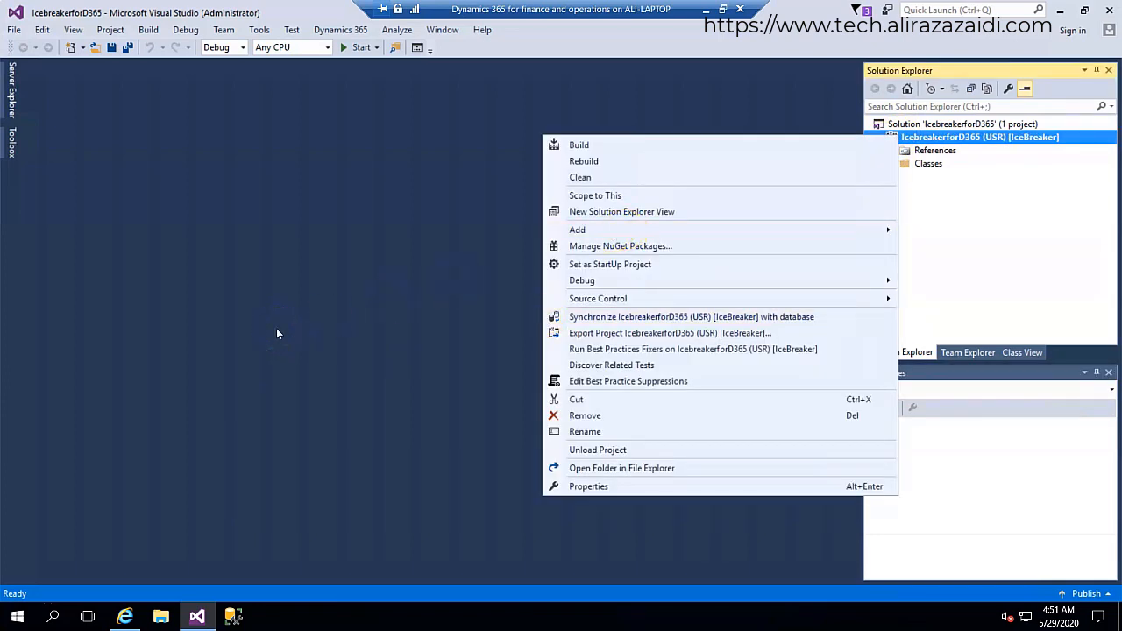
{"action": "mouse_move", "coordinate": [701, 288]}
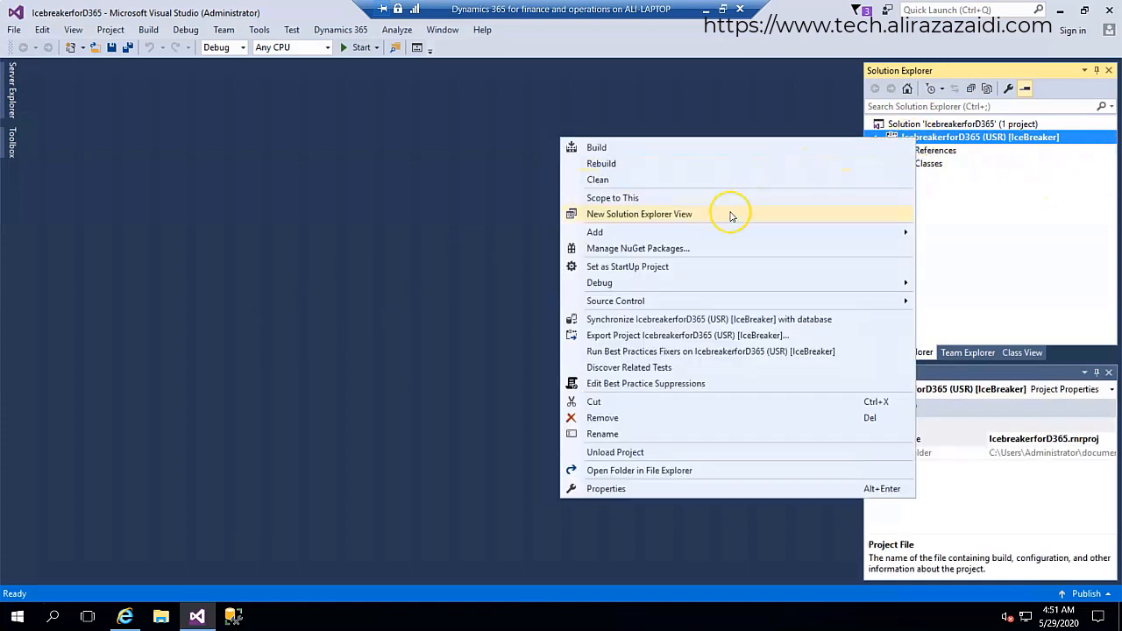
{"action": "mouse_move", "coordinate": [595, 232]}
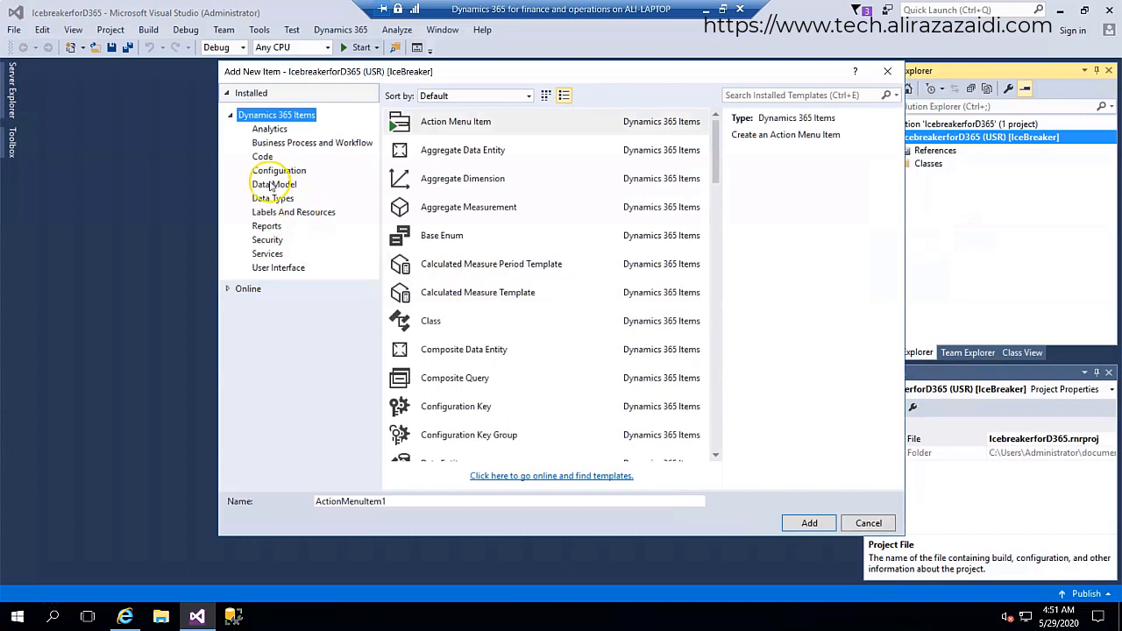
{"action": "left_click", "coordinate": [274, 184]}
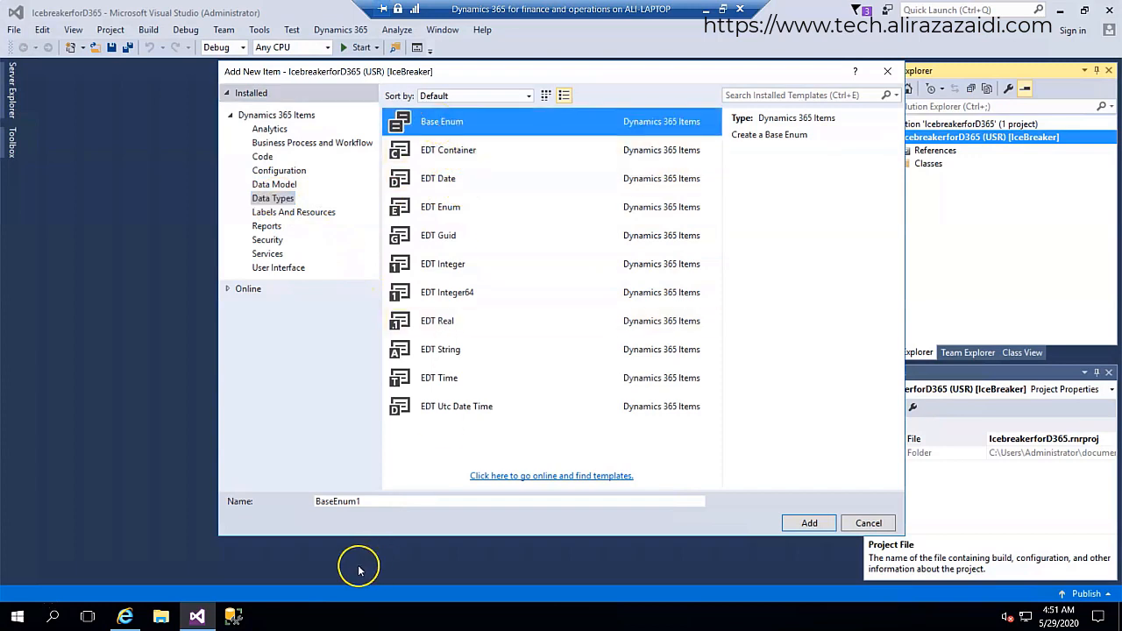
{"action": "triple_click", "coordinate": [508, 501]}
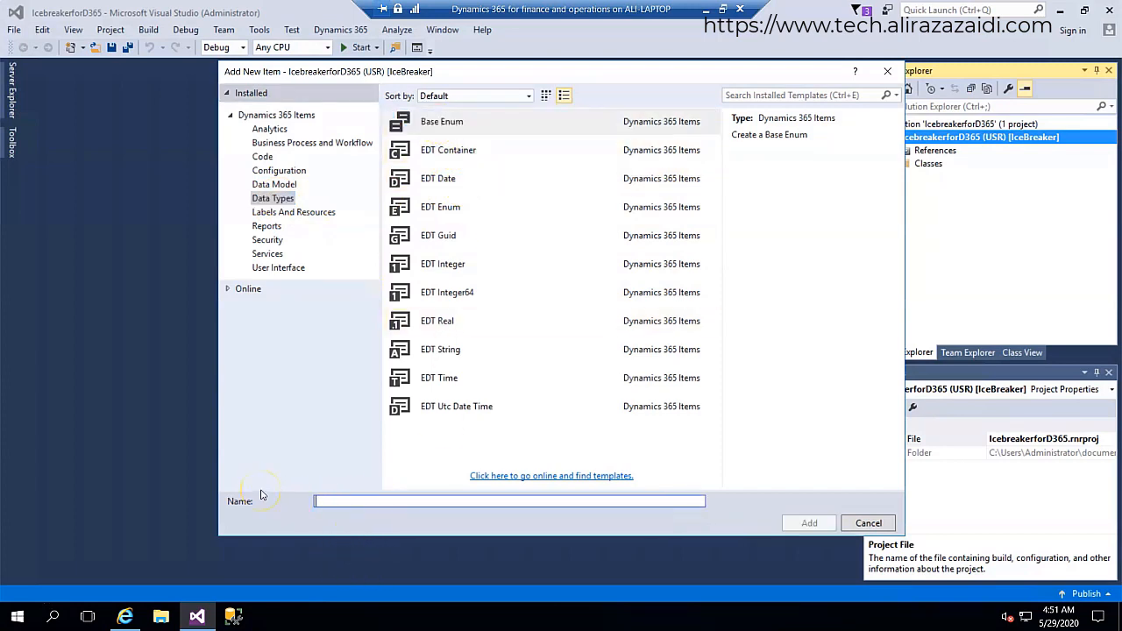
{"action": "type", "text": "Be"}
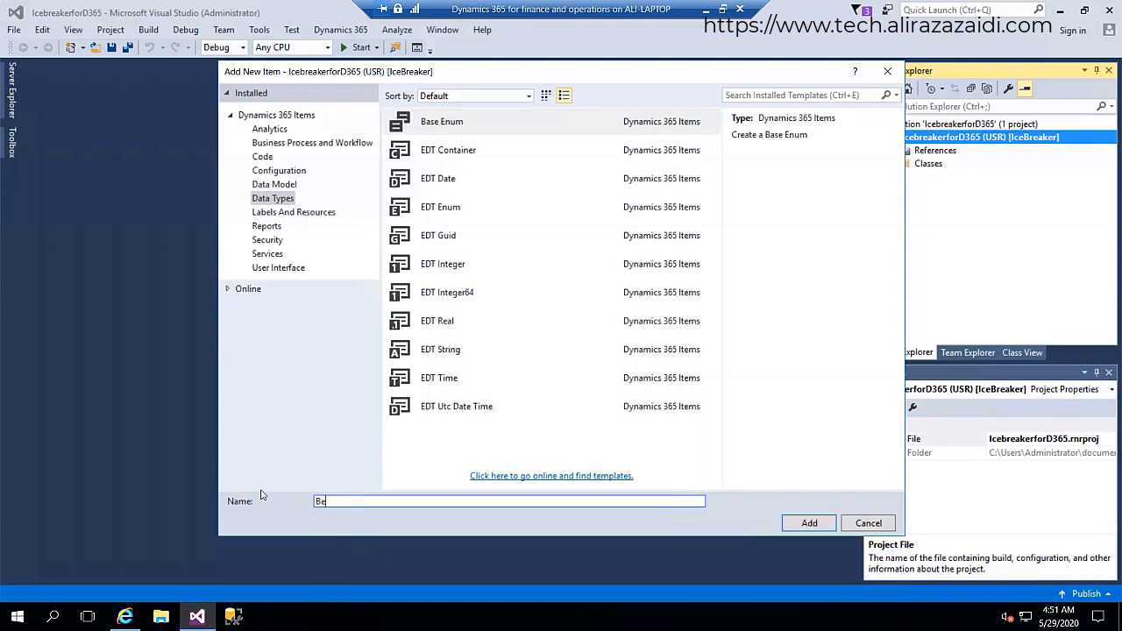
{"action": "type", "text": "E"}
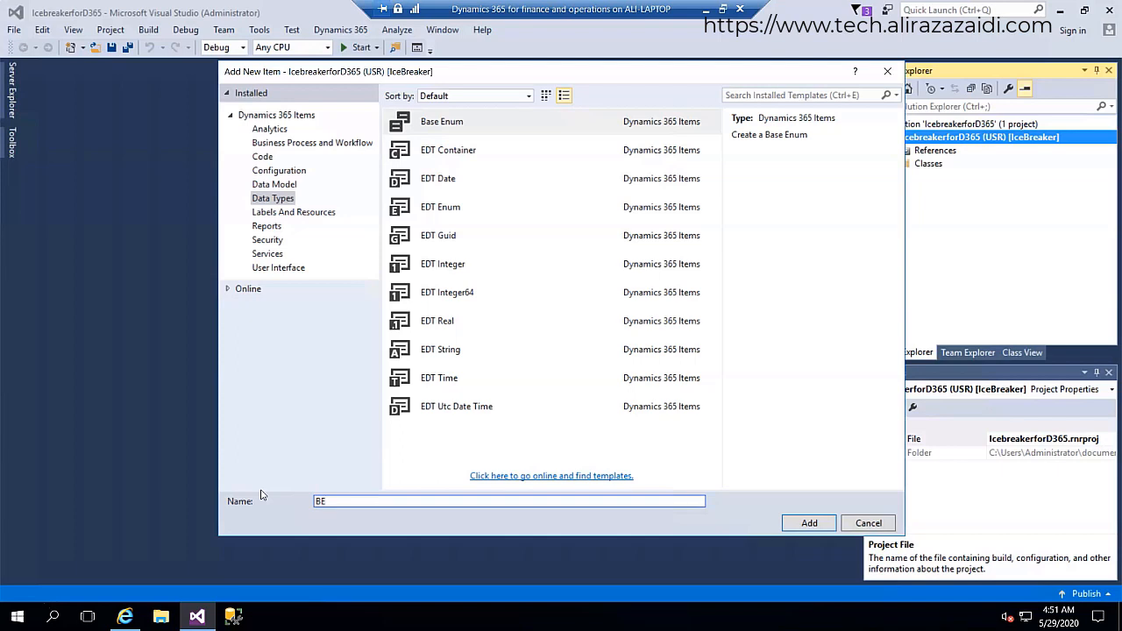
{"action": "type", "text": "Customer"}
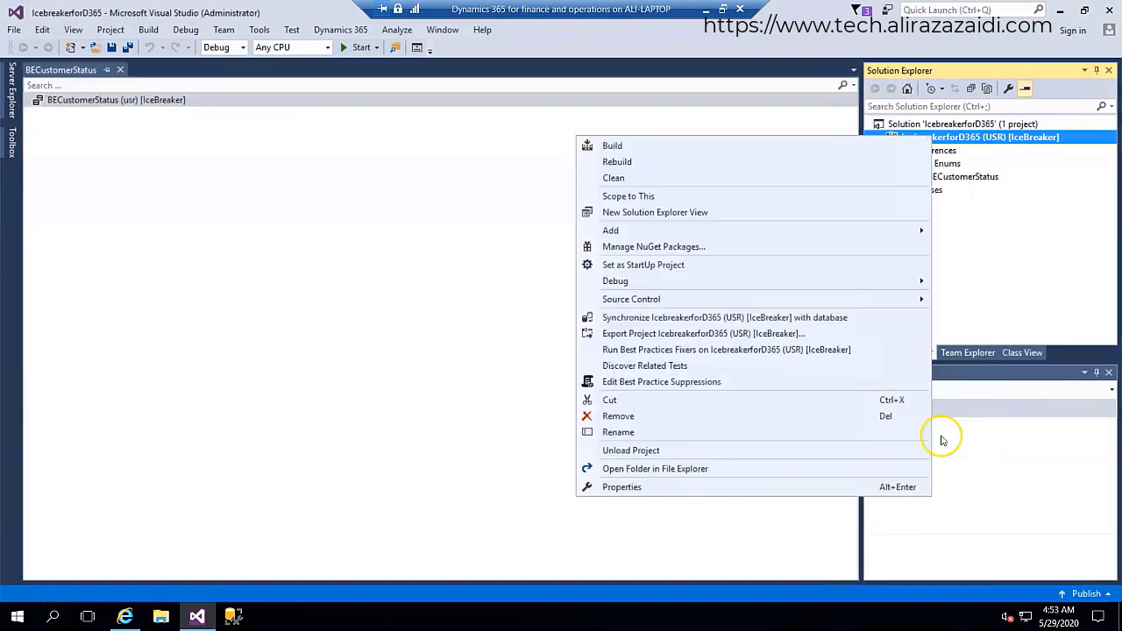
Step: Rename the first enum value to None and add another element to BECustomerStatus
{"action": "left_click", "coordinate": [928, 189]}
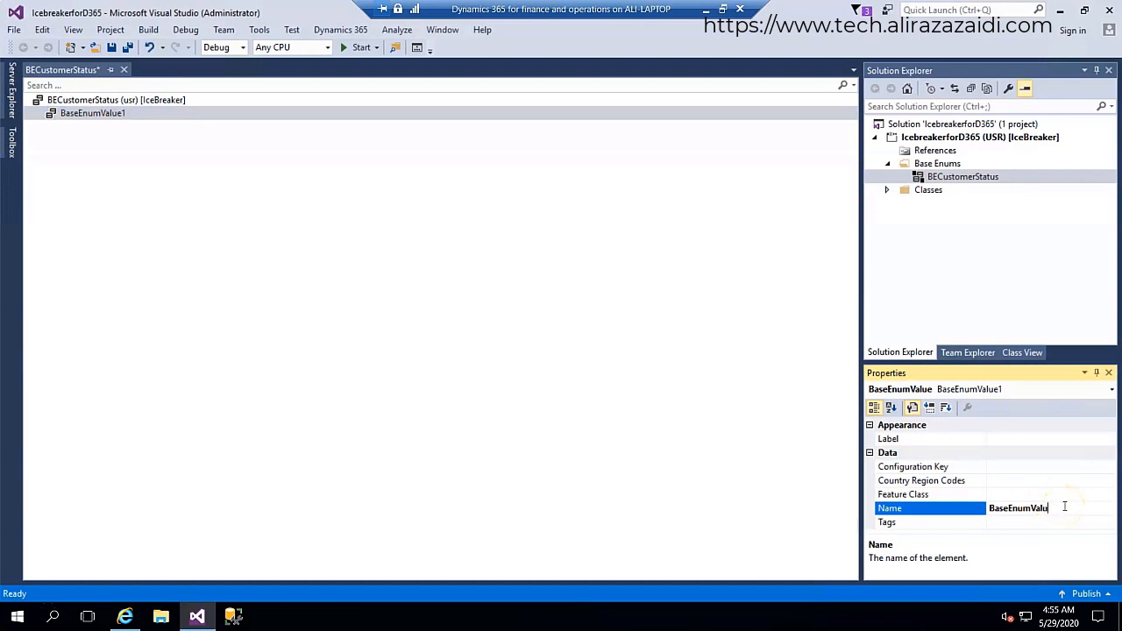
{"action": "type", "text": "None"}
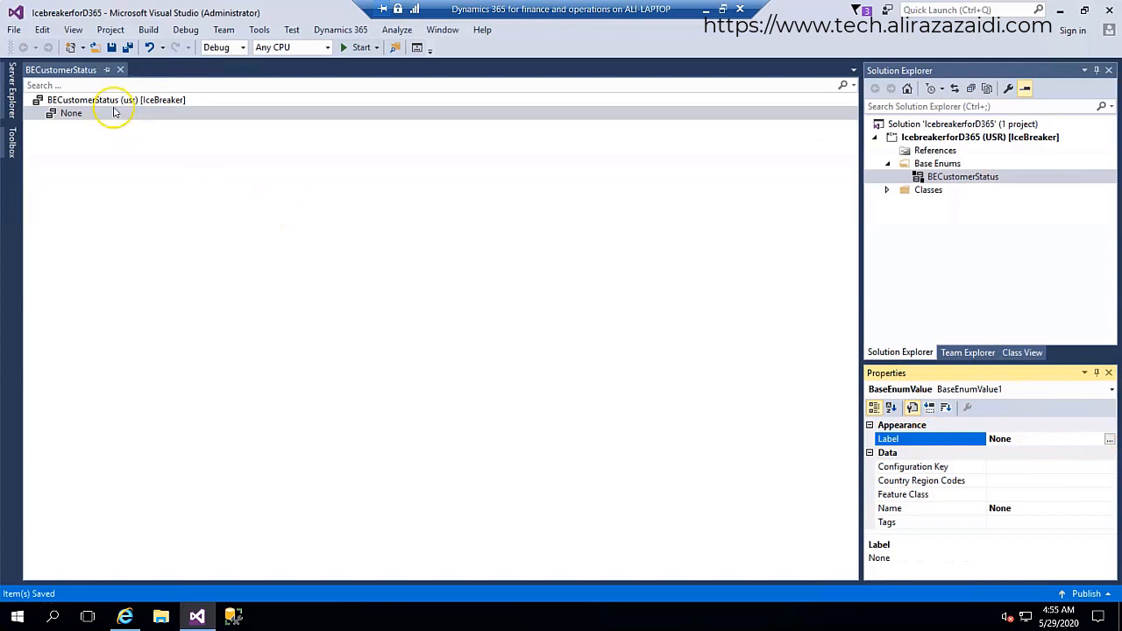
{"action": "right_click", "coordinate": [92, 100]}
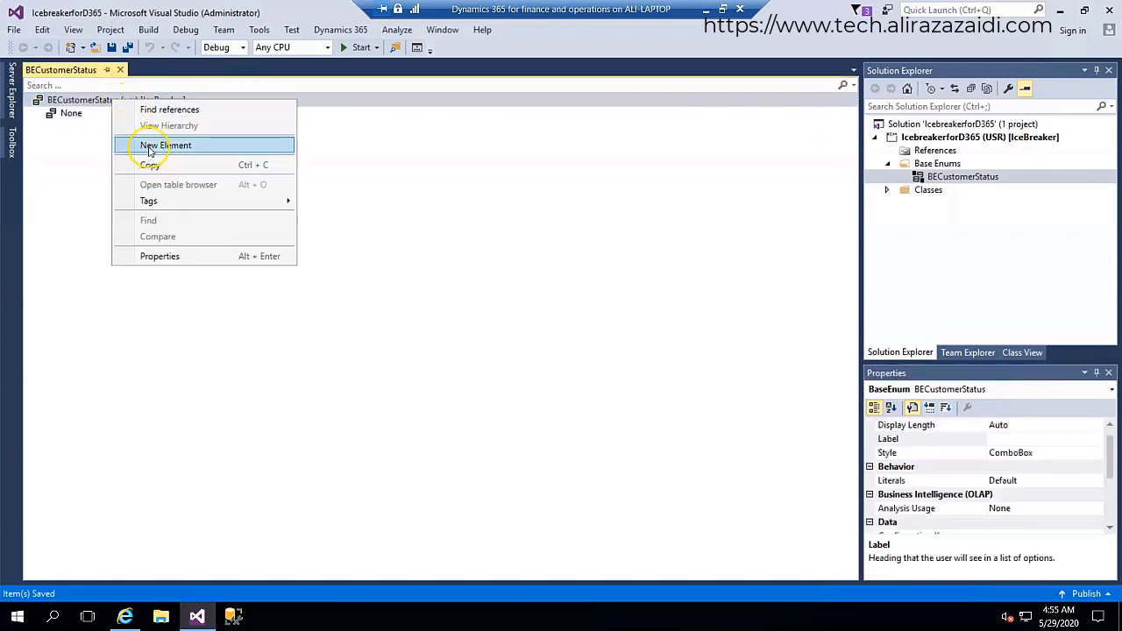
{"action": "left_click", "coordinate": [165, 145]}
{"action": "type", "text": "Whole Saler"}
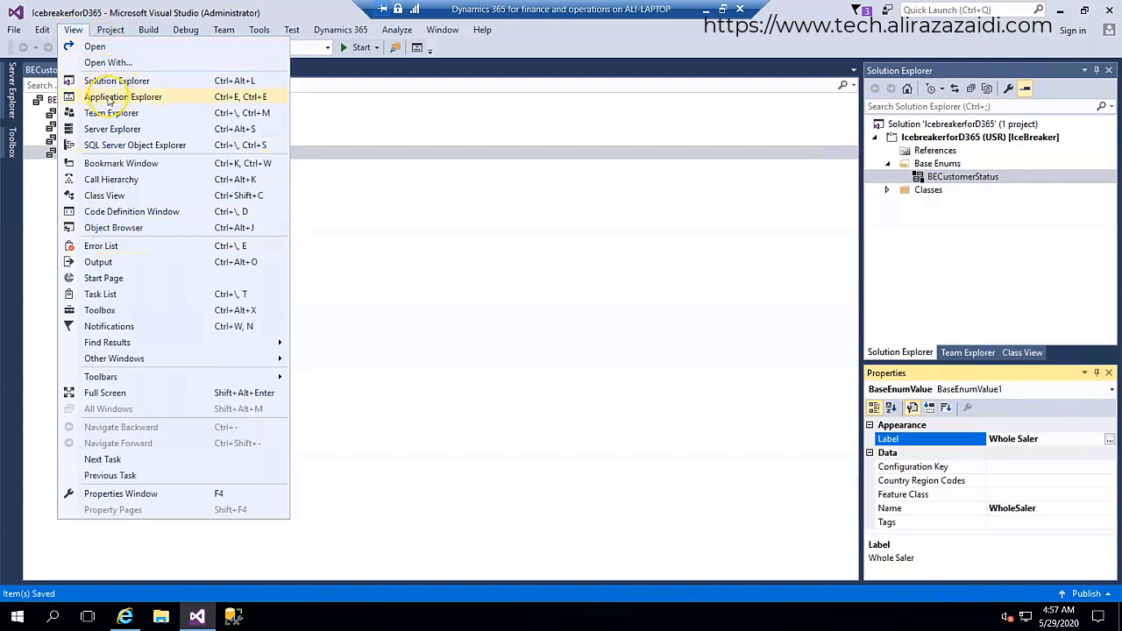
Step: Open Application Explorer, expand Data Model > Tables, and scroll down toward CustTable
{"action": "left_click", "coordinate": [124, 97]}
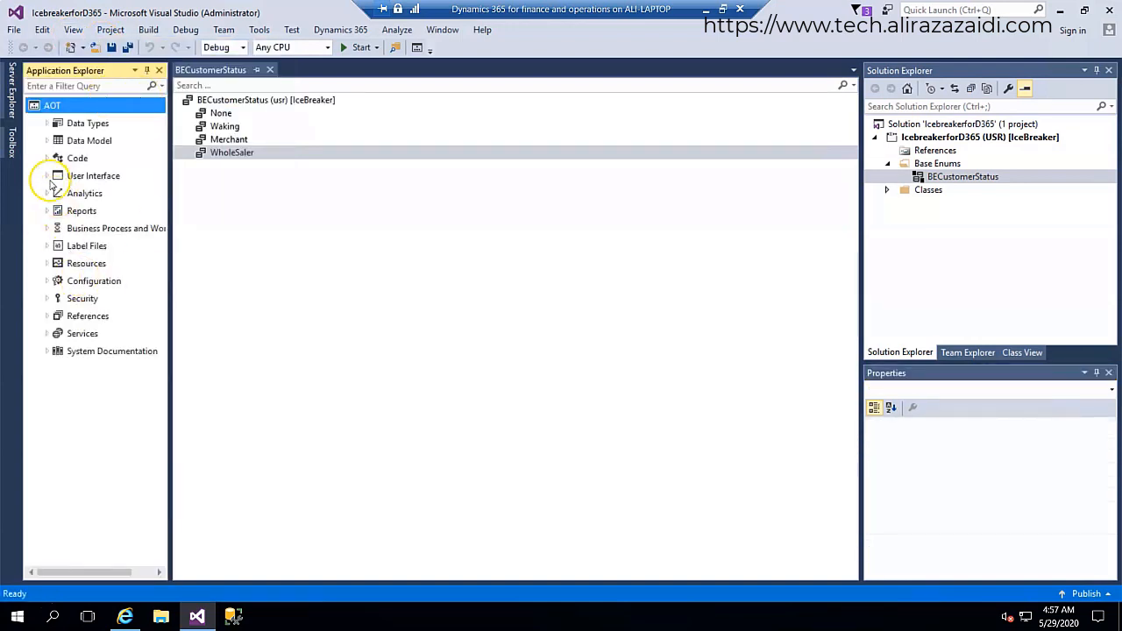
{"action": "left_click", "coordinate": [47, 175]}
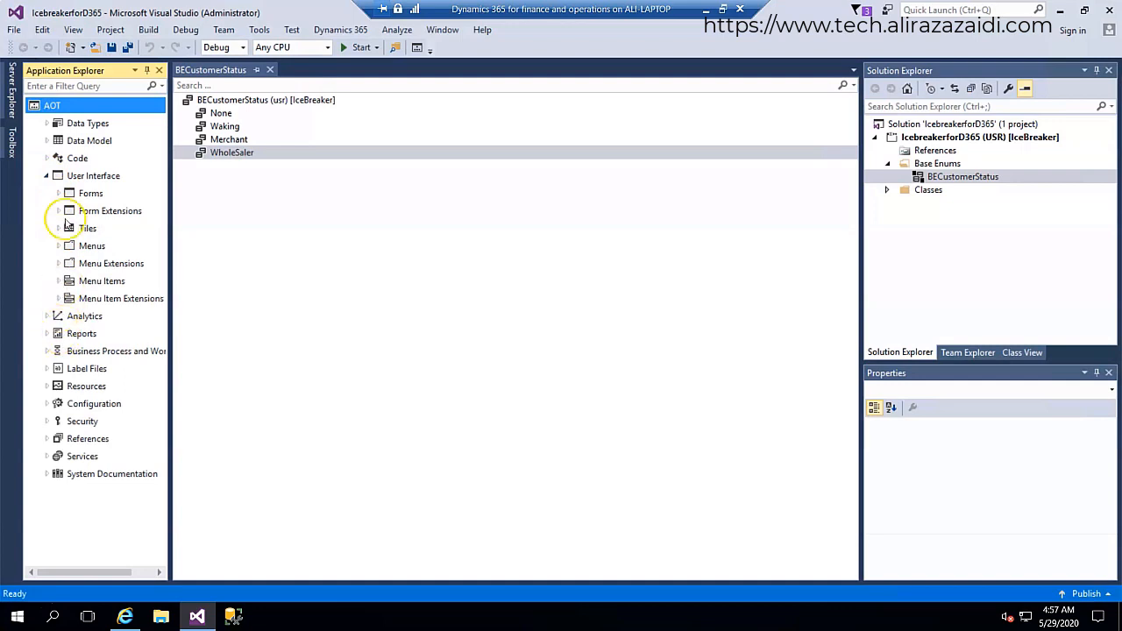
{"action": "left_click", "coordinate": [47, 140]}
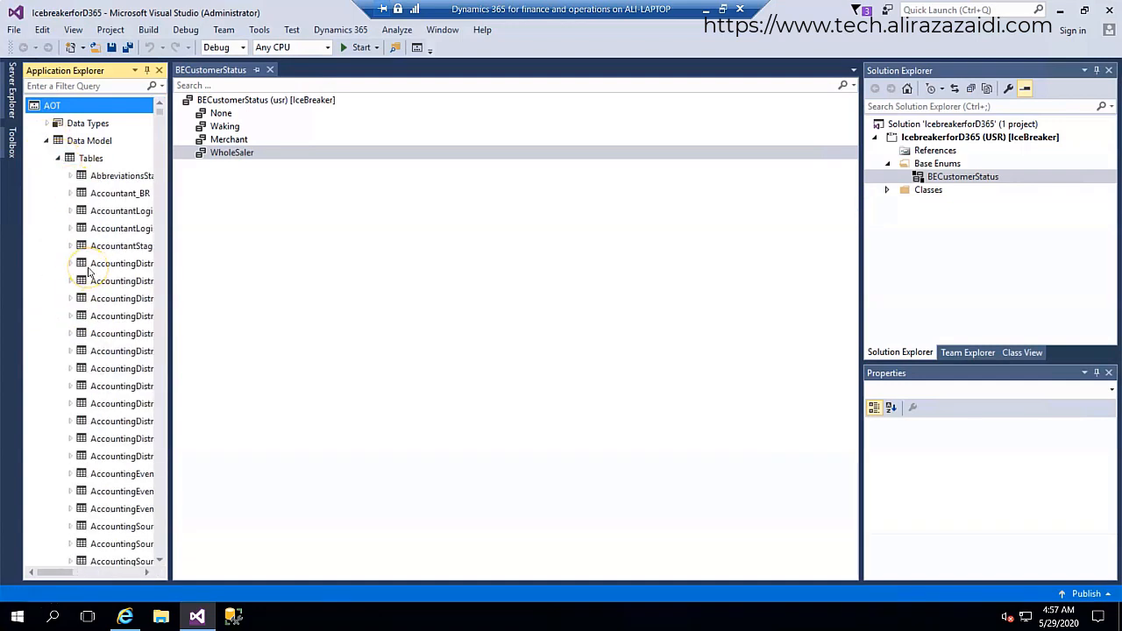
{"action": "left_click", "coordinate": [122, 333]}
{"action": "type", "text": "customer"}
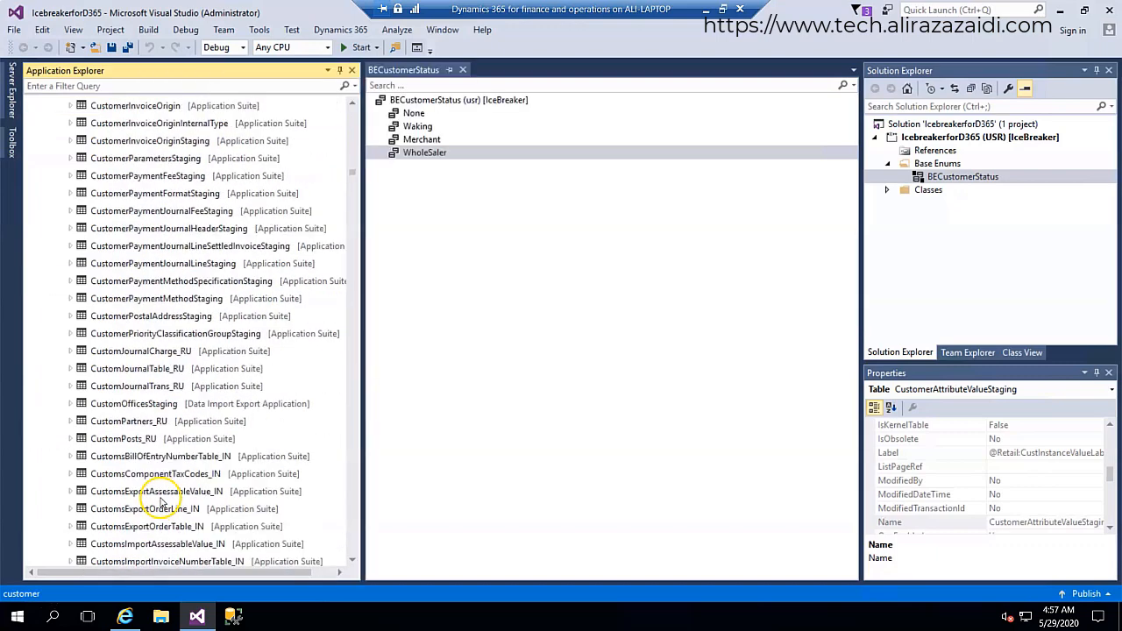
{"action": "scroll", "scroll_direction": "down", "scroll_amount": 3}
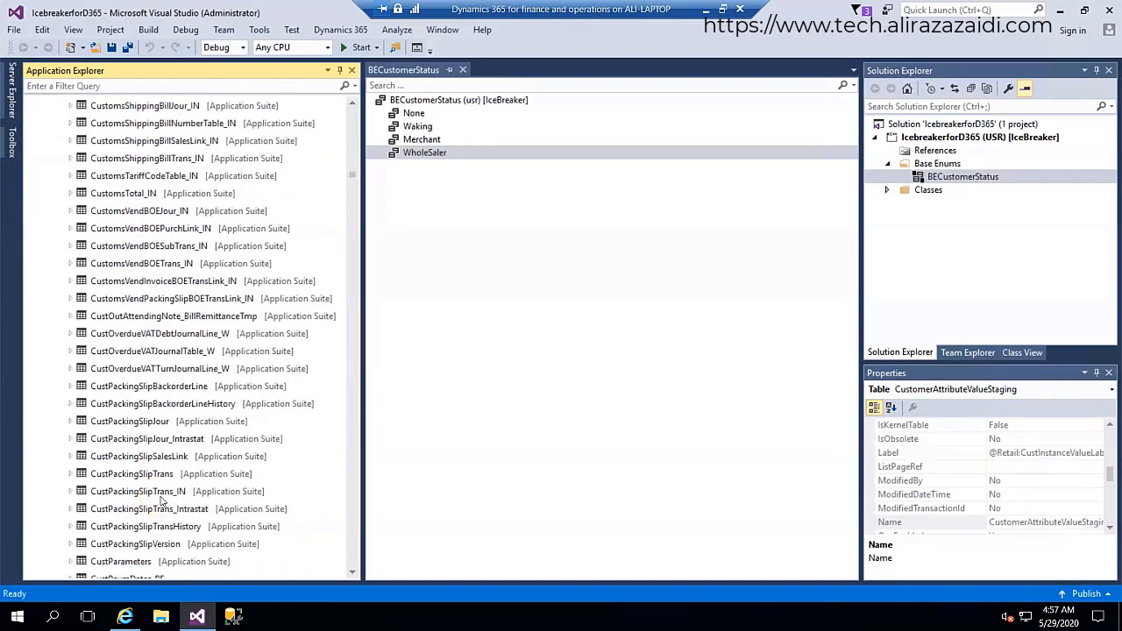
{"action": "scroll", "scroll_direction": "down", "scroll_amount": 3}
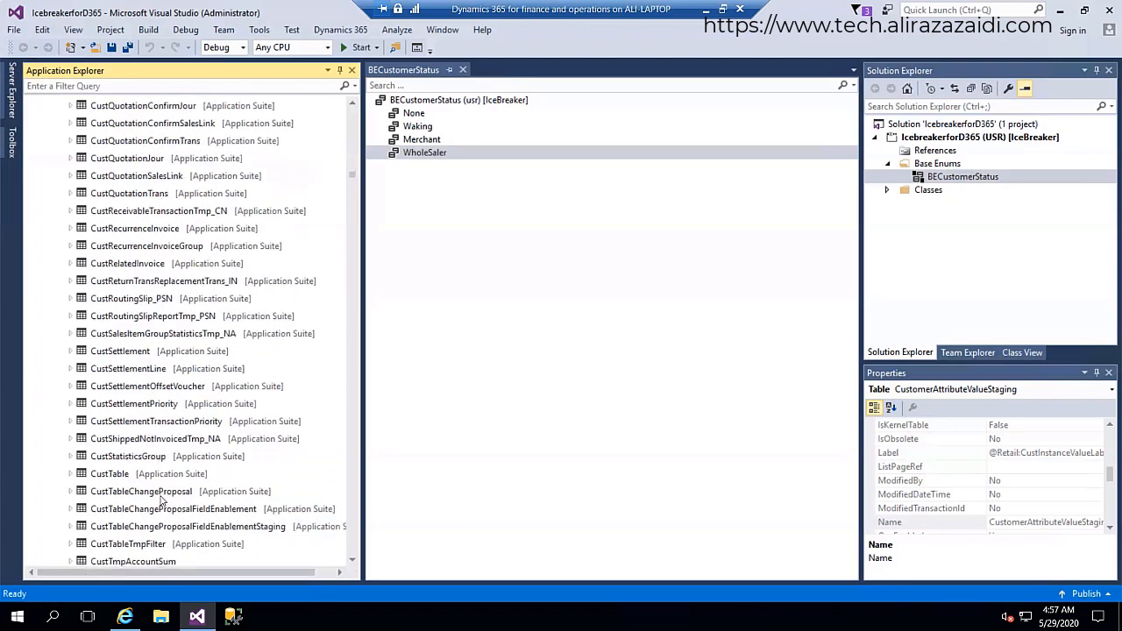
Step: Create the CustTable.IceBreaker table extension and expand its Fields node for the BECustomerStatus field
{"action": "right_click", "coordinate": [110, 474]}
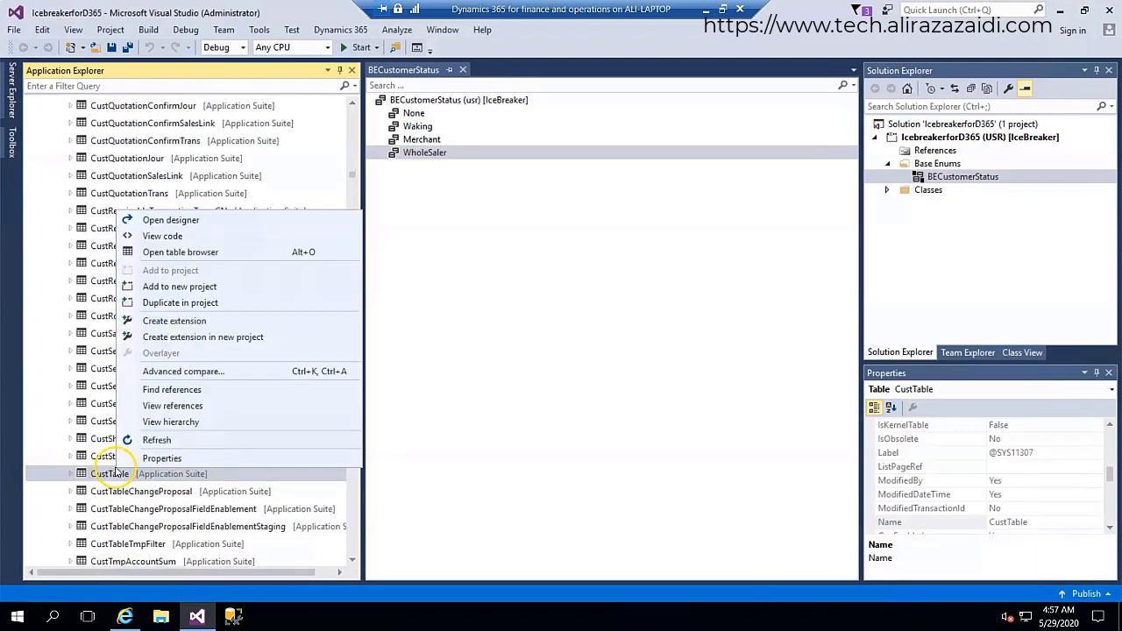
{"action": "mouse_move", "coordinate": [190, 320]}
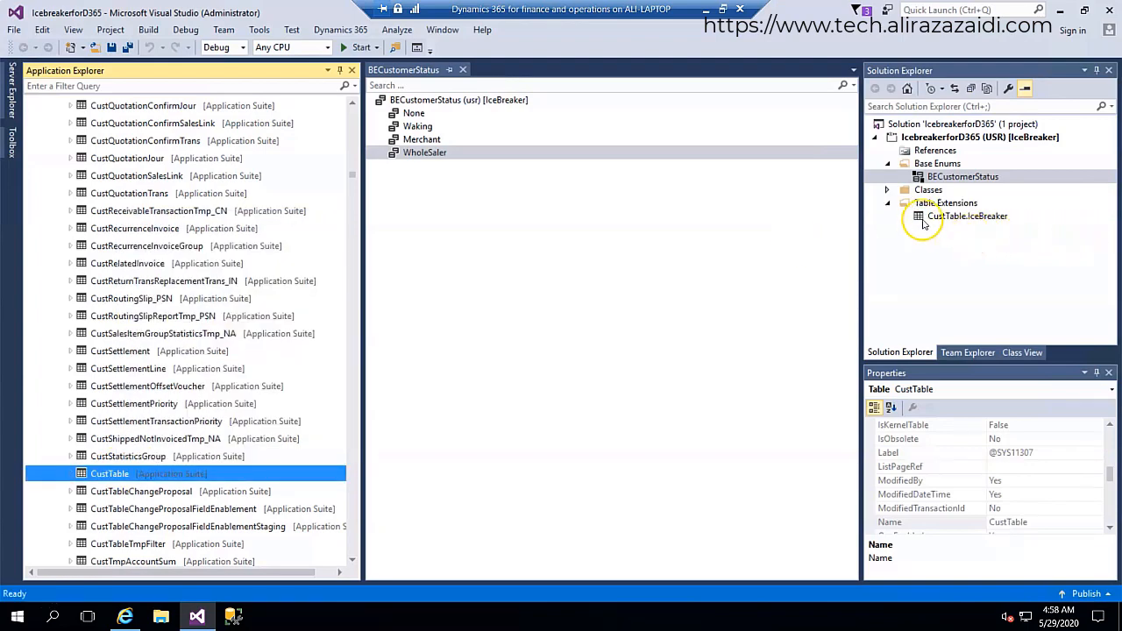
{"action": "double_click", "coordinate": [968, 216]}
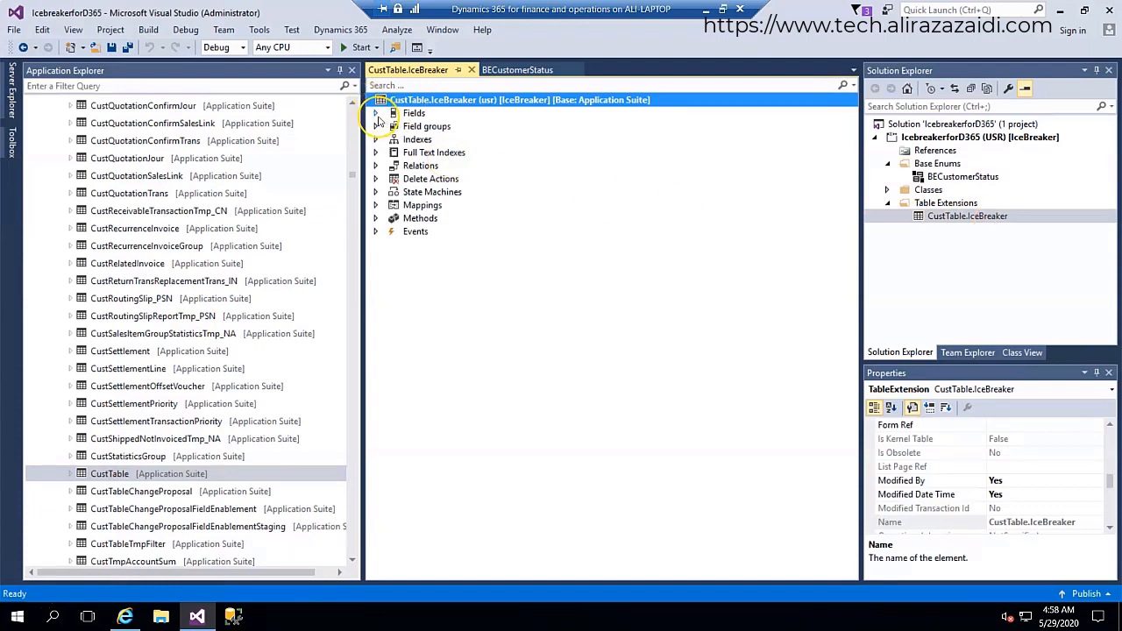
{"action": "left_click", "coordinate": [377, 113]}
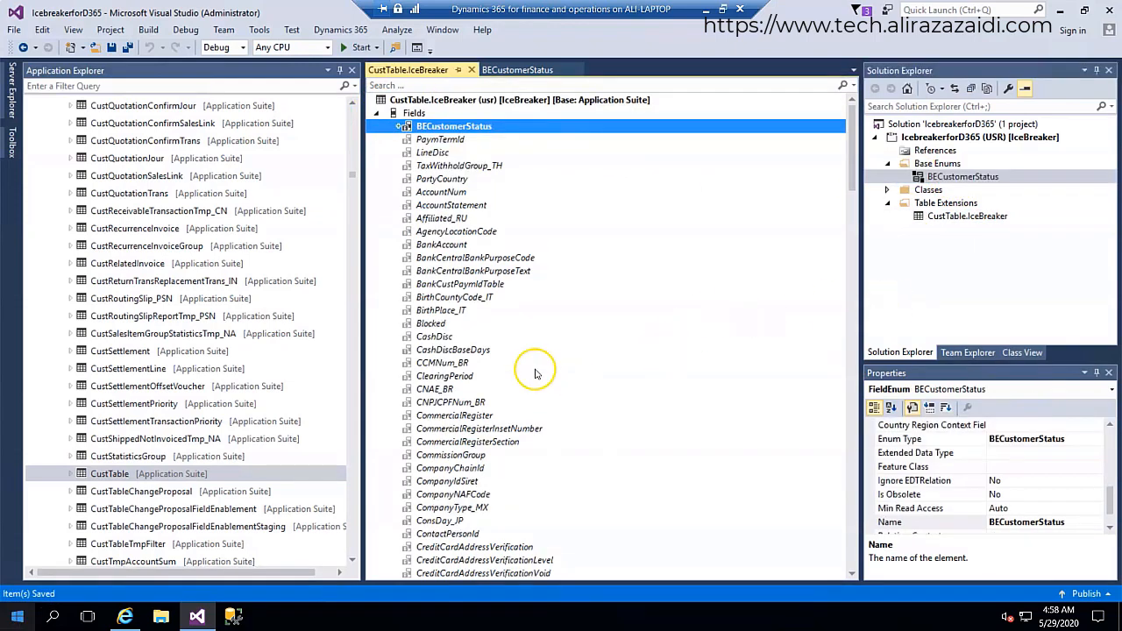
{"action": "mouse_move", "coordinate": [966, 234]}
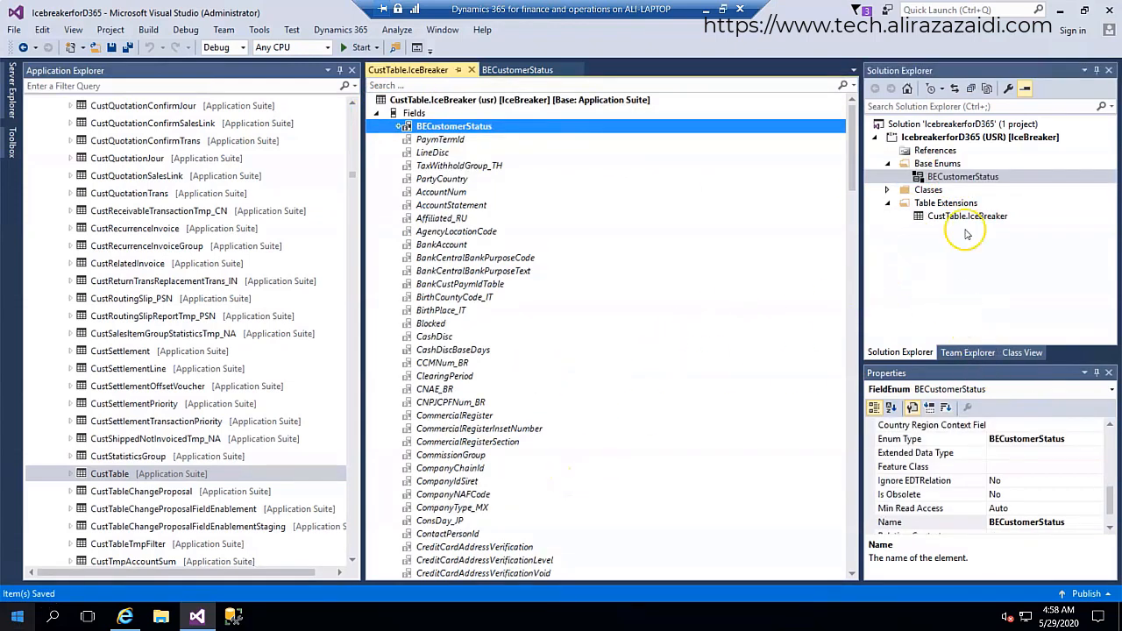
Step: Rebuild the IcebreakerforD365 project with database synchronization until the build completes
{"action": "right_click", "coordinate": [988, 136]}
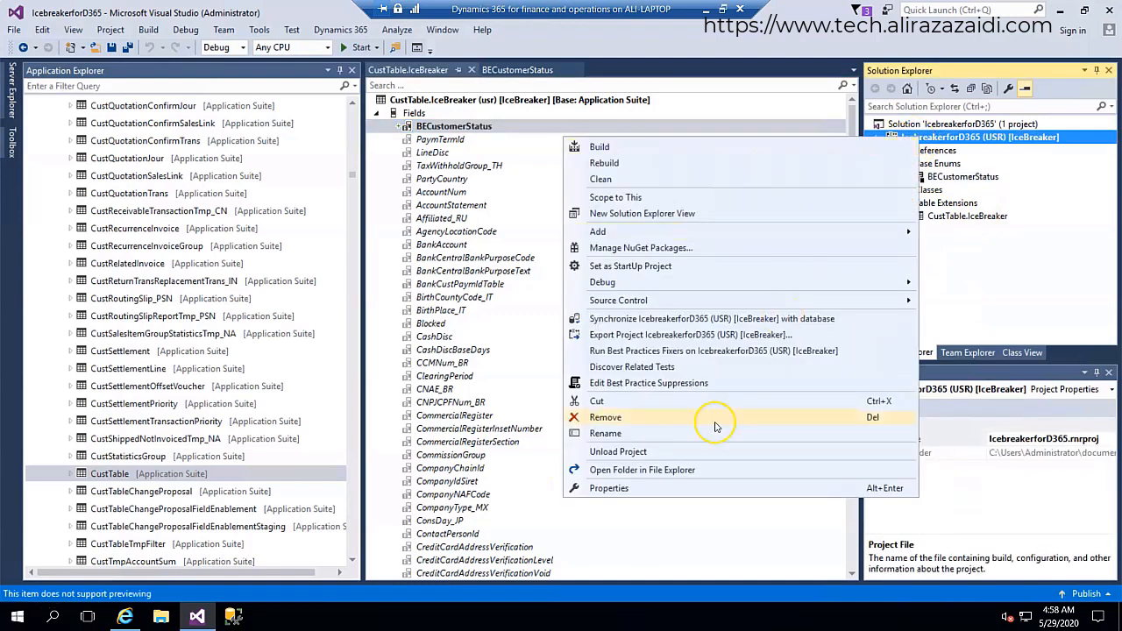
{"action": "left_click", "coordinate": [608, 488]}
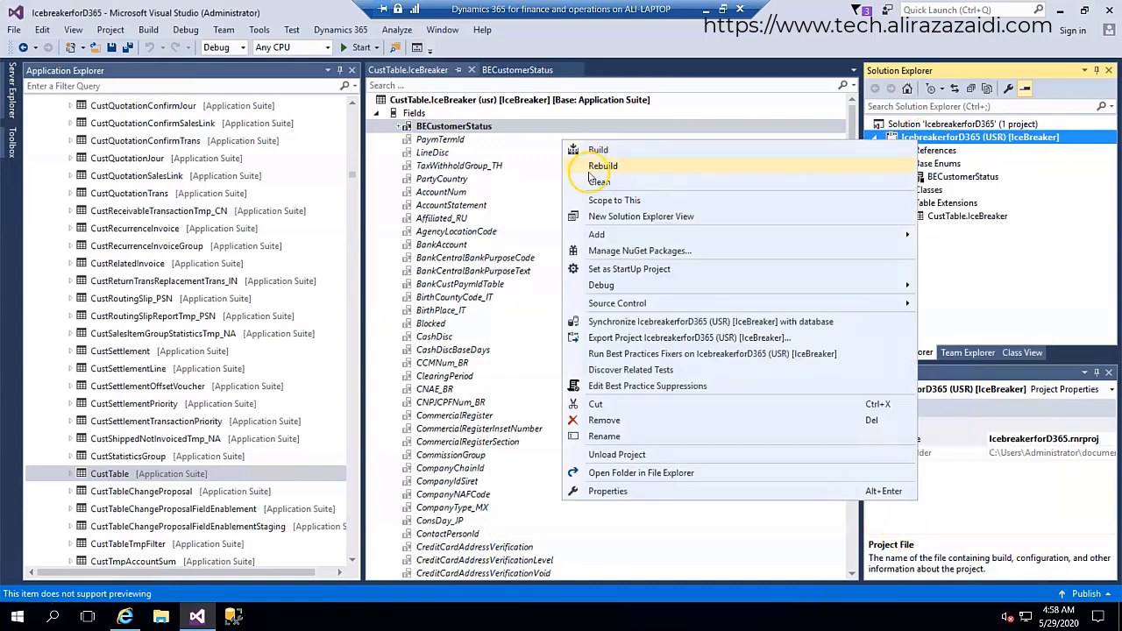
{"action": "left_click", "coordinate": [603, 166]}
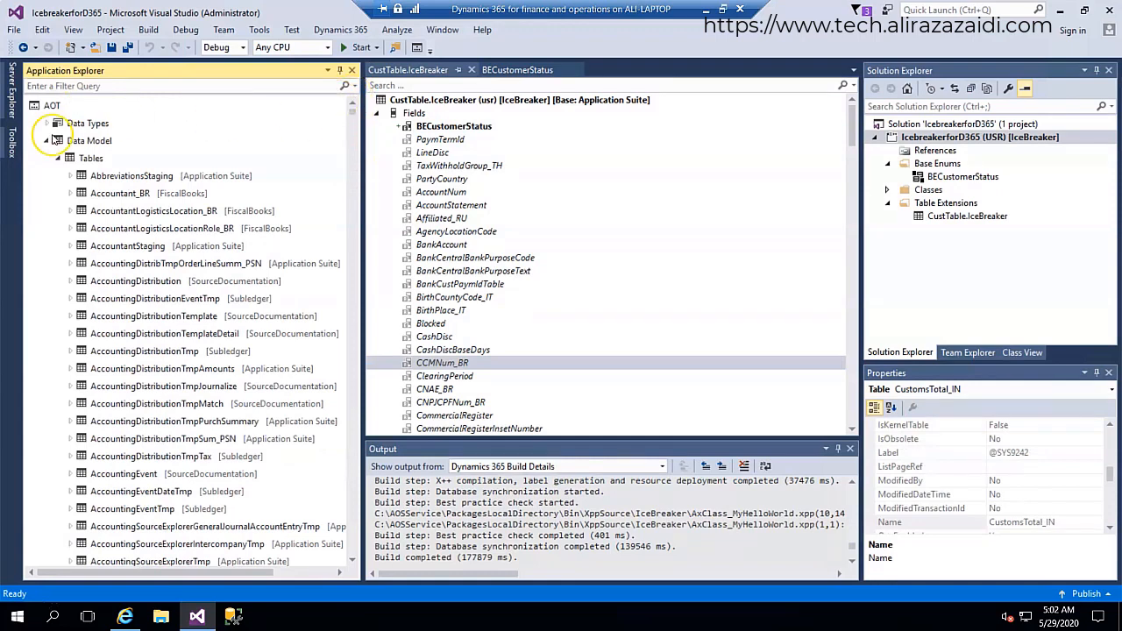
Step: Extend the CustTable form from User Interface > Forms, creating CustTable.IceBreaker in the project
{"action": "left_click", "coordinate": [47, 140]}
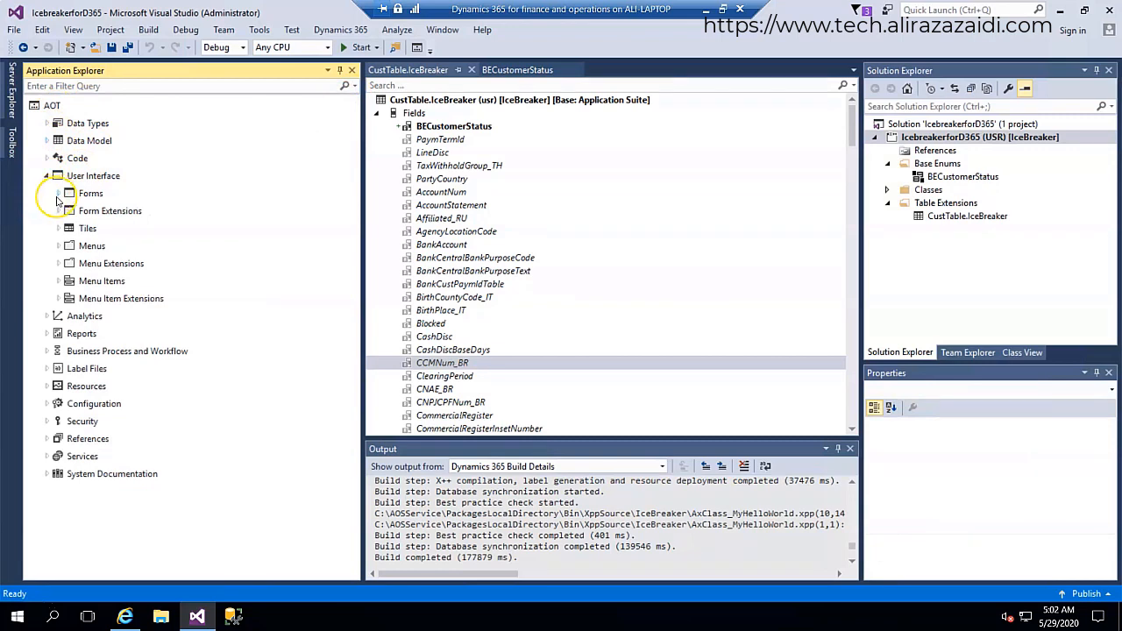
{"action": "left_click", "coordinate": [58, 193]}
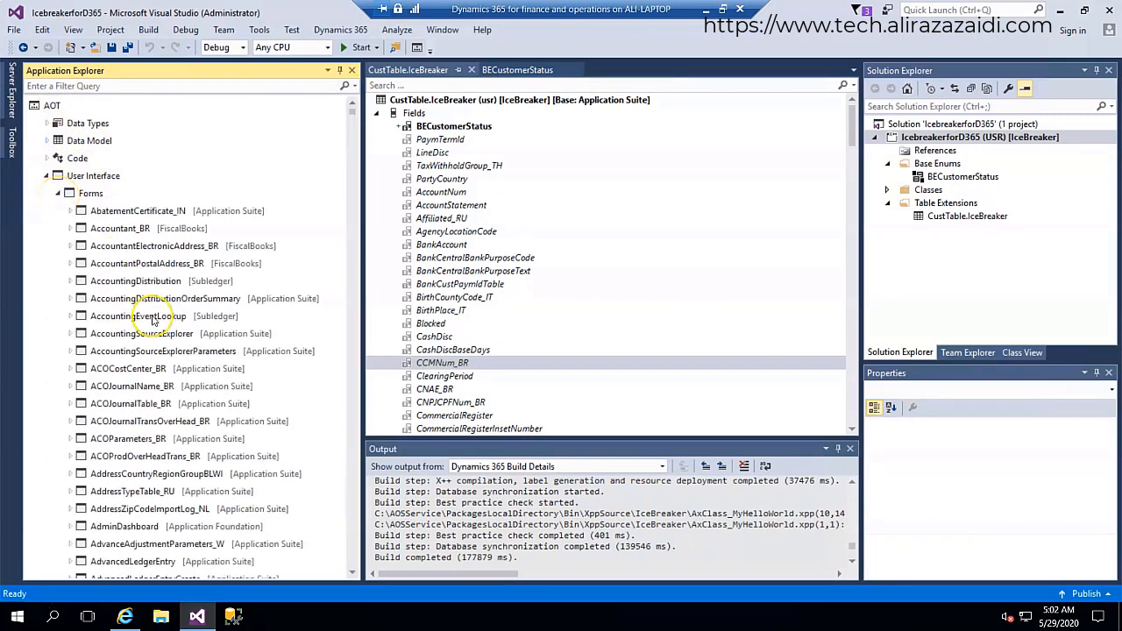
{"action": "left_click", "coordinate": [140, 315]}
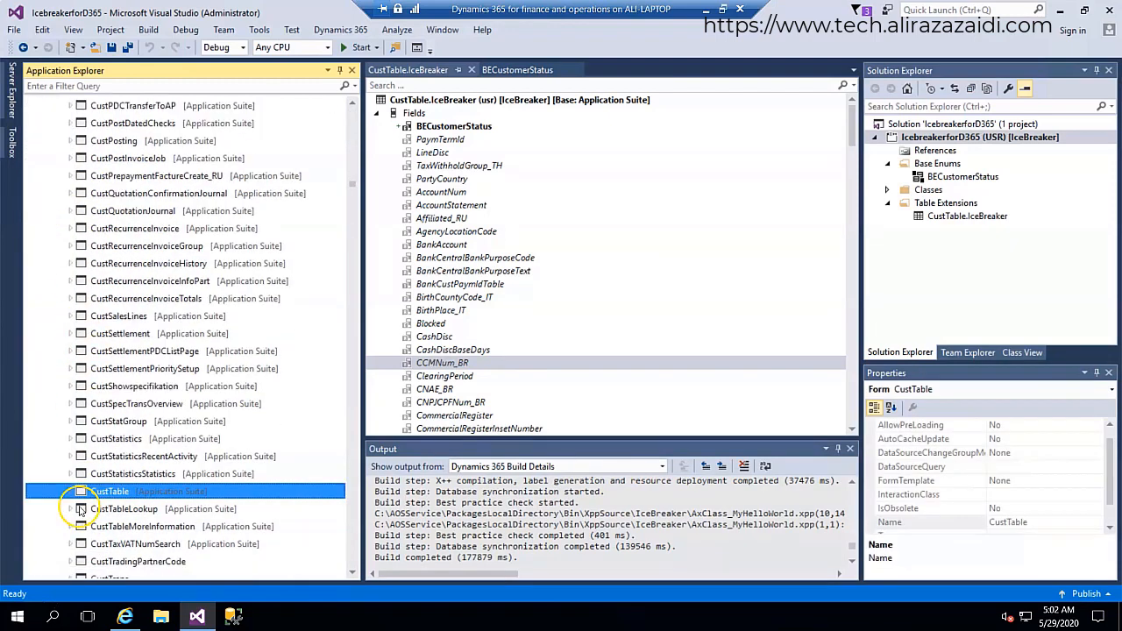
{"action": "scroll", "scroll_direction": "down", "scroll_amount": 3}
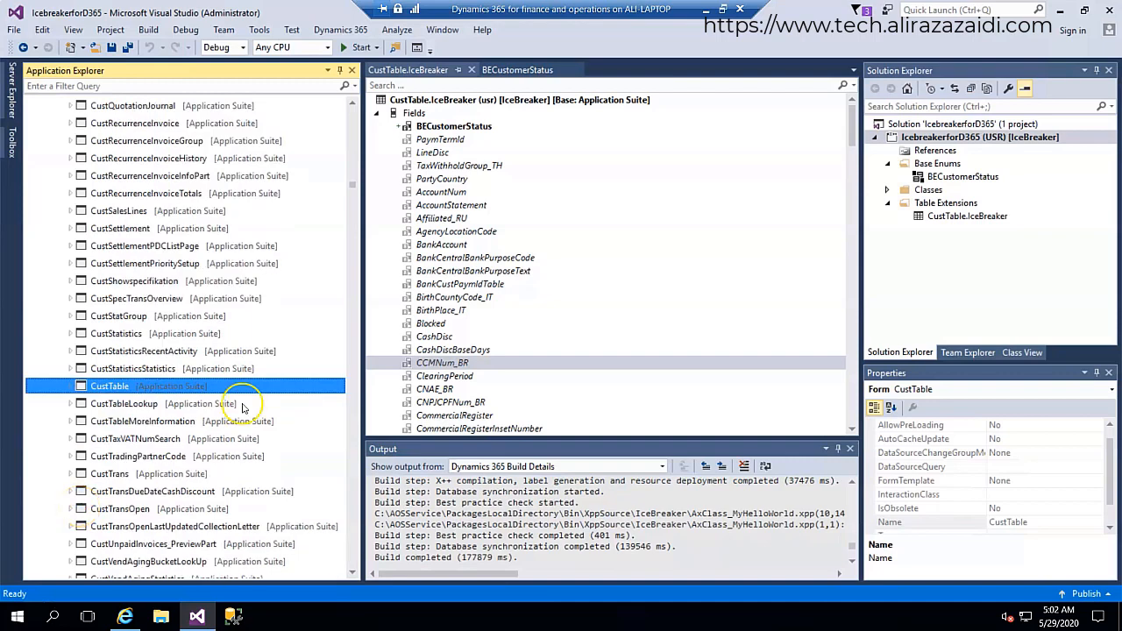
{"action": "right_click", "coordinate": [109, 386]}
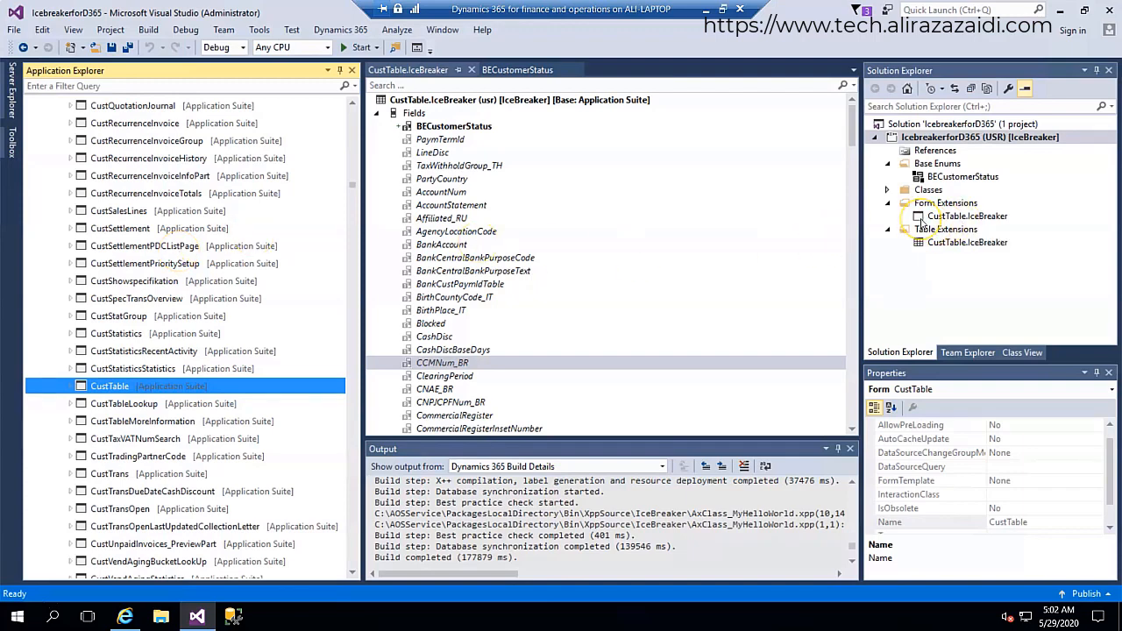
{"action": "left_click", "coordinate": [967, 216]}
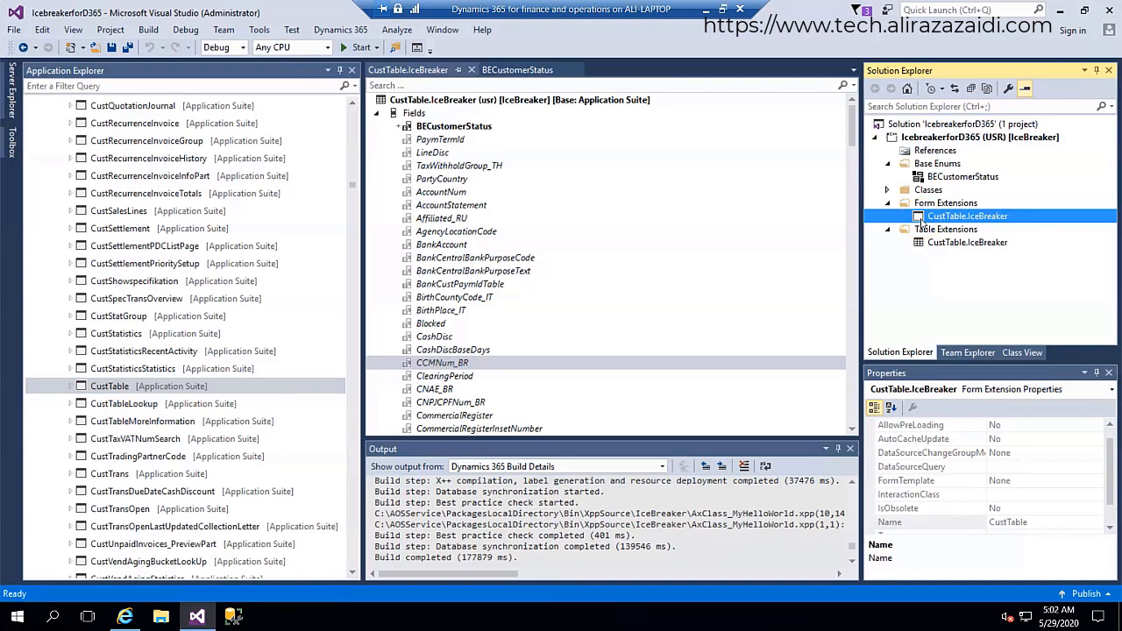
Step: Open the form extension and select BECustomerStatus under Data Sources > CustTable > Fields
{"action": "double_click", "coordinate": [967, 215]}
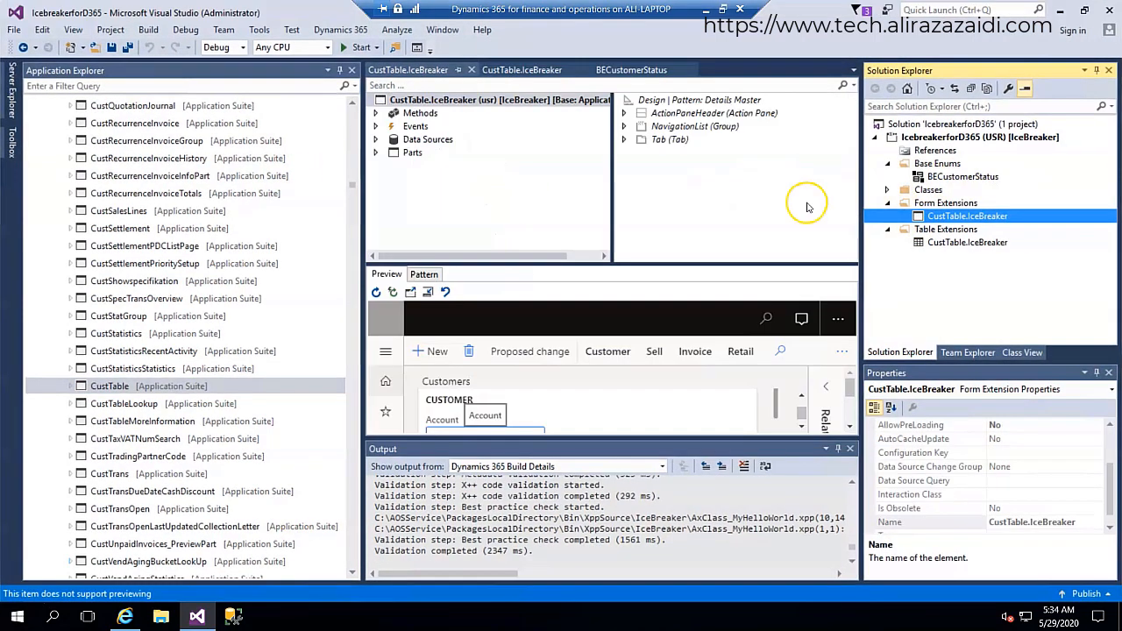
{"action": "mouse_move", "coordinate": [466, 145]}
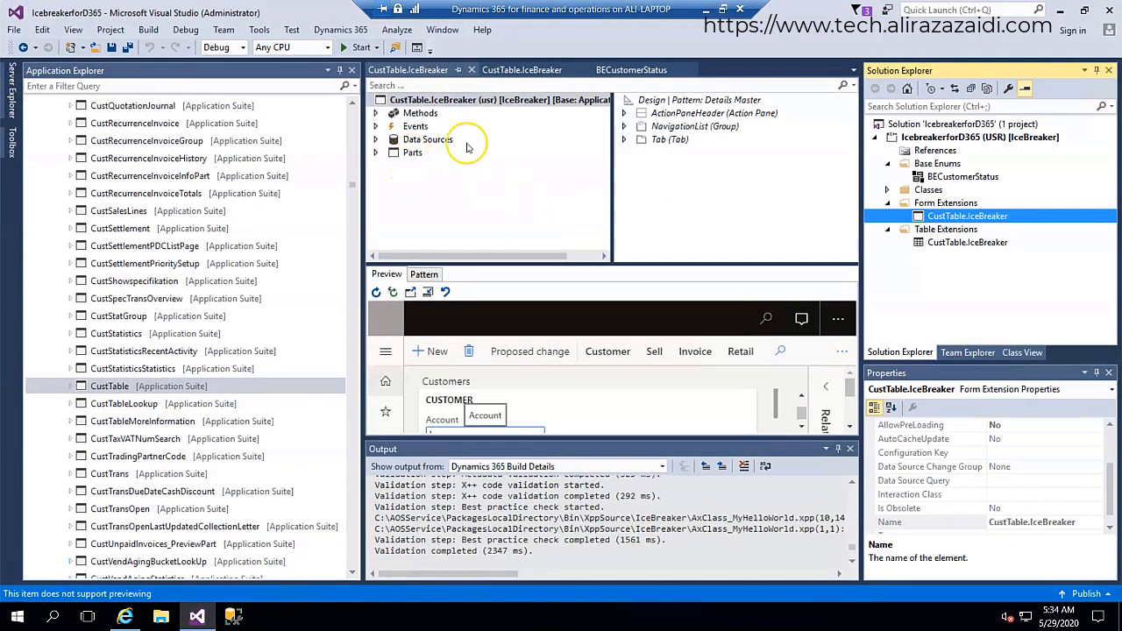
{"action": "left_click", "coordinate": [376, 140]}
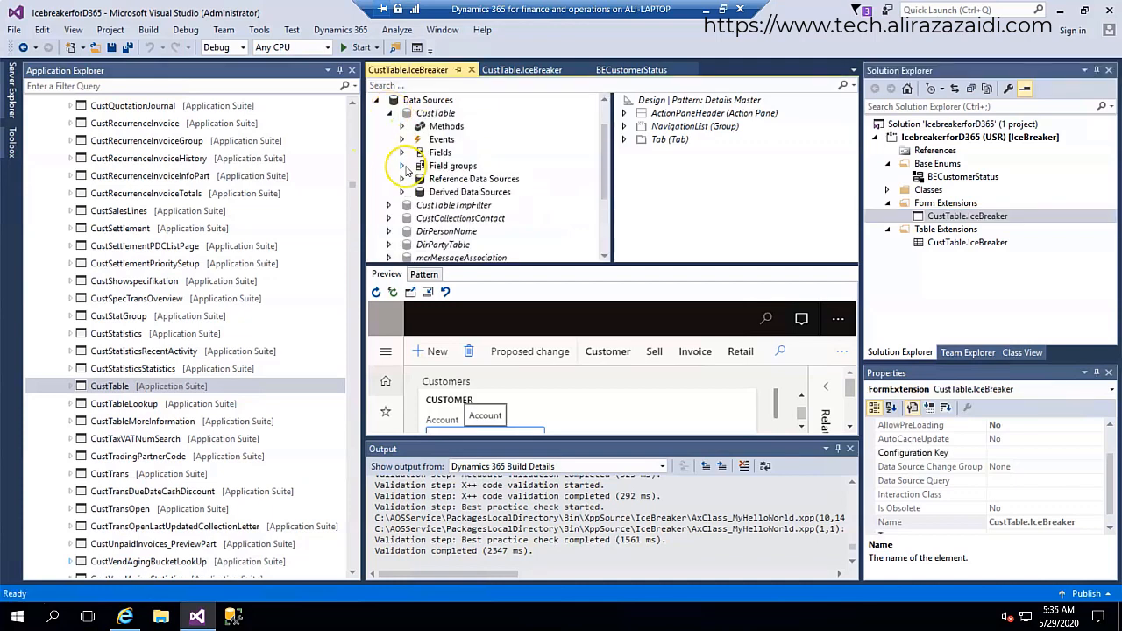
{"action": "left_click", "coordinate": [402, 152]}
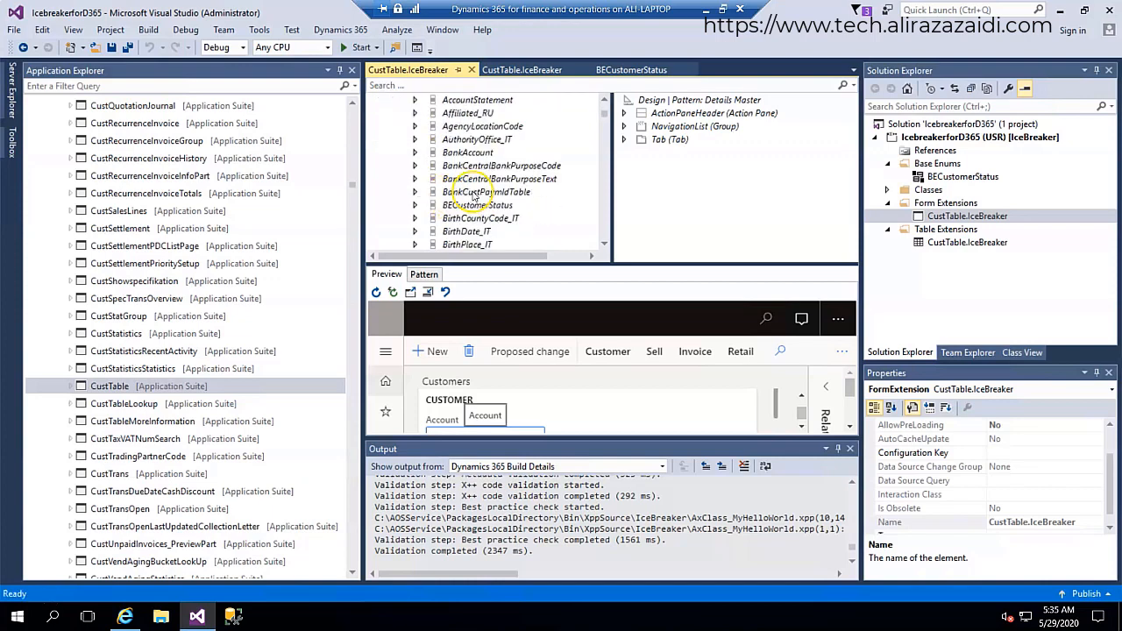
{"action": "left_click", "coordinate": [478, 166]}
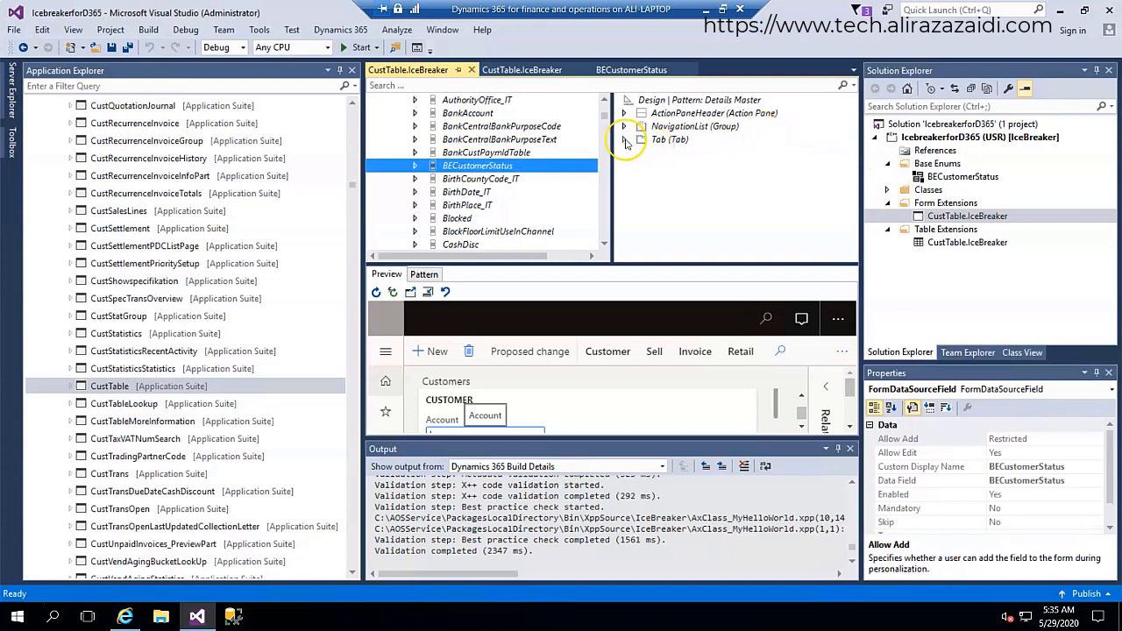
Step: Expand the design's Tab, TabGeneral and UpperGroup to reveal the Identification group
{"action": "left_click", "coordinate": [624, 139]}
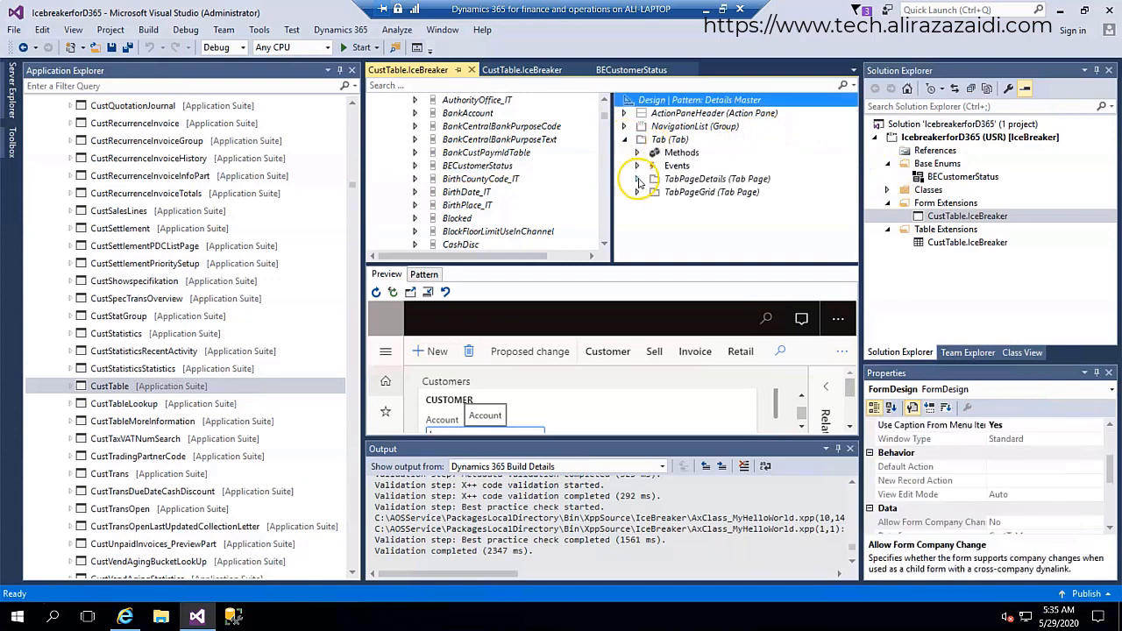
{"action": "left_click", "coordinate": [639, 179]}
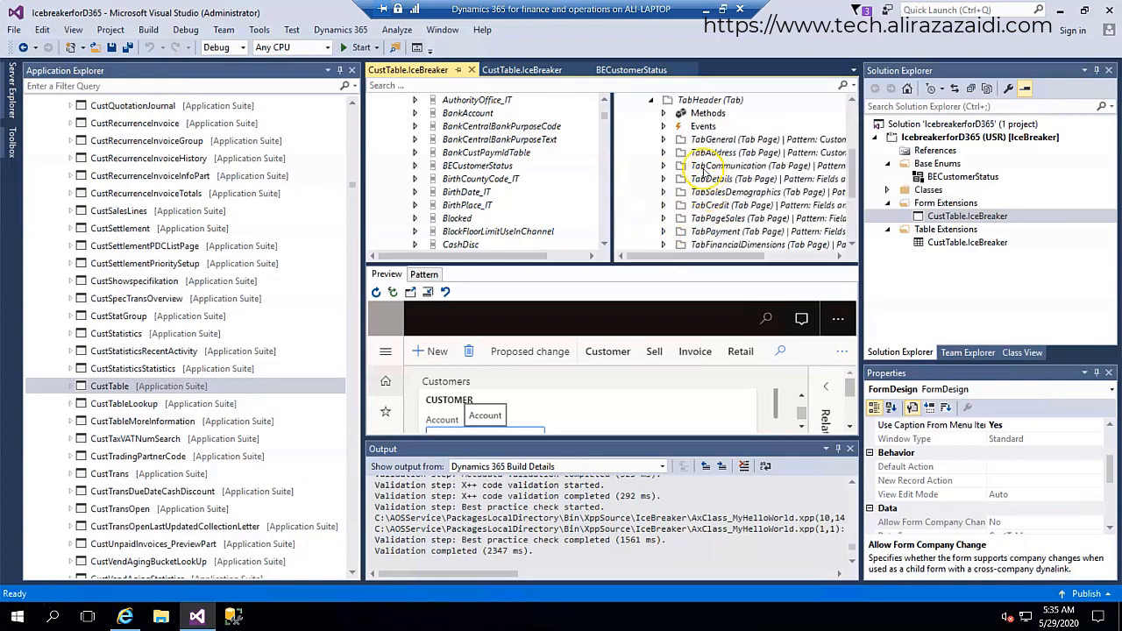
{"action": "left_click", "coordinate": [664, 138]}
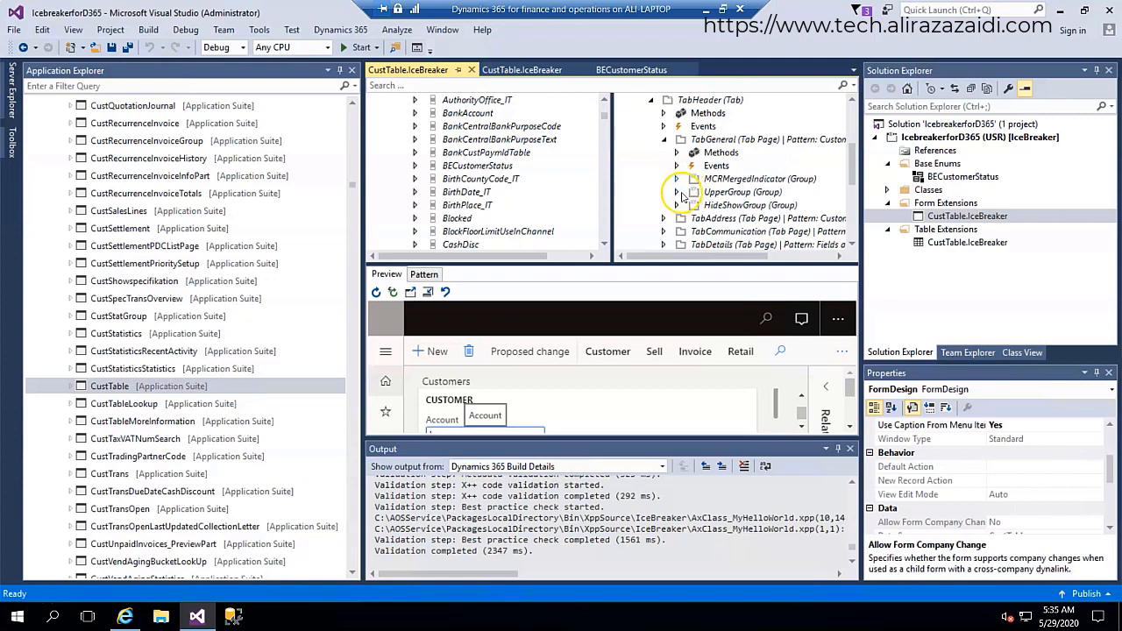
{"action": "left_click", "coordinate": [677, 192]}
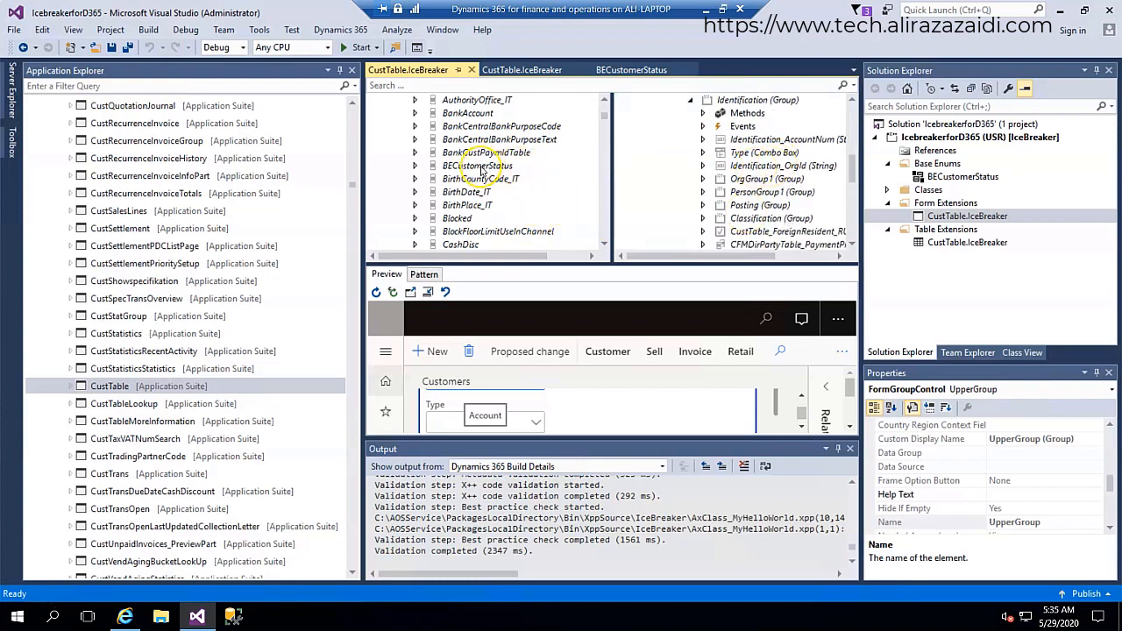
Step: Drop the BECustomerStatus field into the Identification group as a combo box control
{"action": "left_click", "coordinate": [477, 166]}
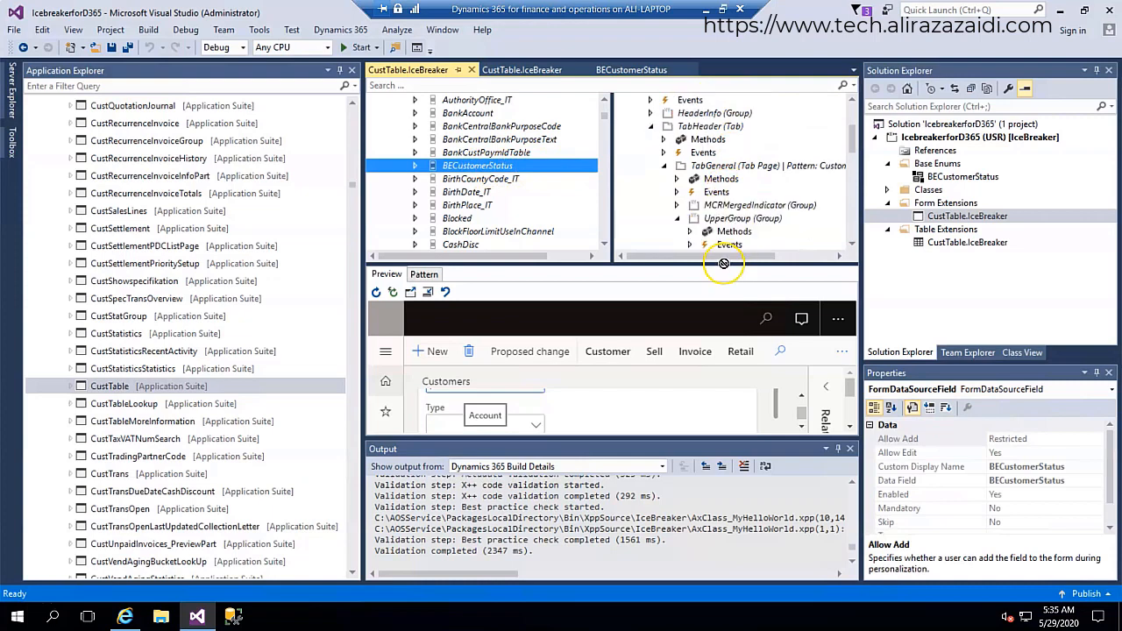
{"action": "left_click", "coordinate": [786, 152]}
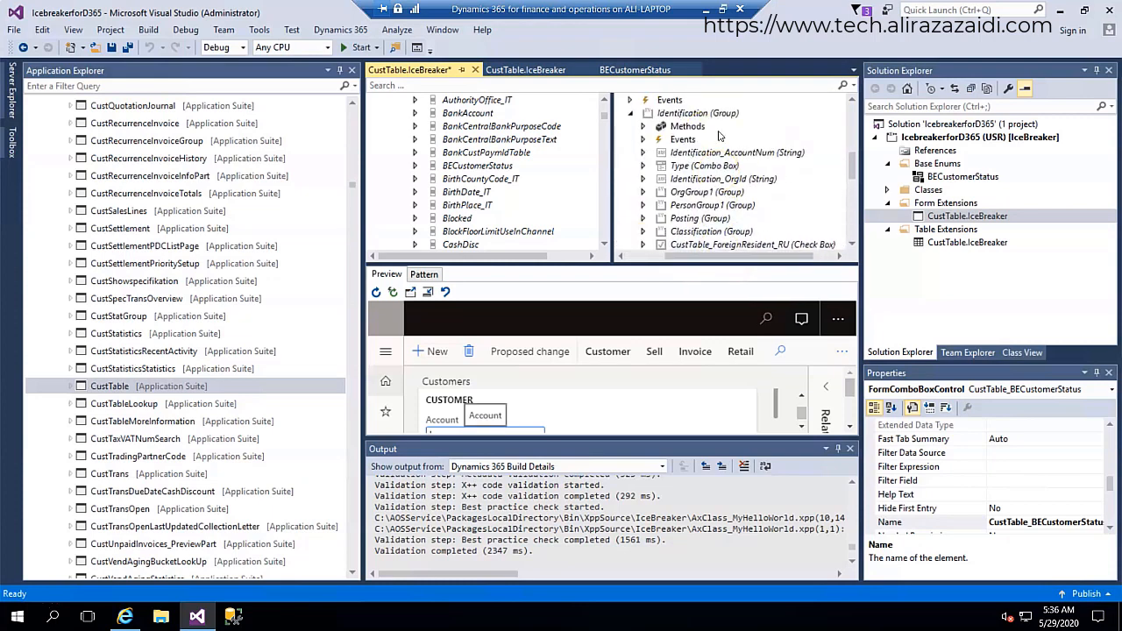
{"action": "right_click", "coordinate": [980, 136]}
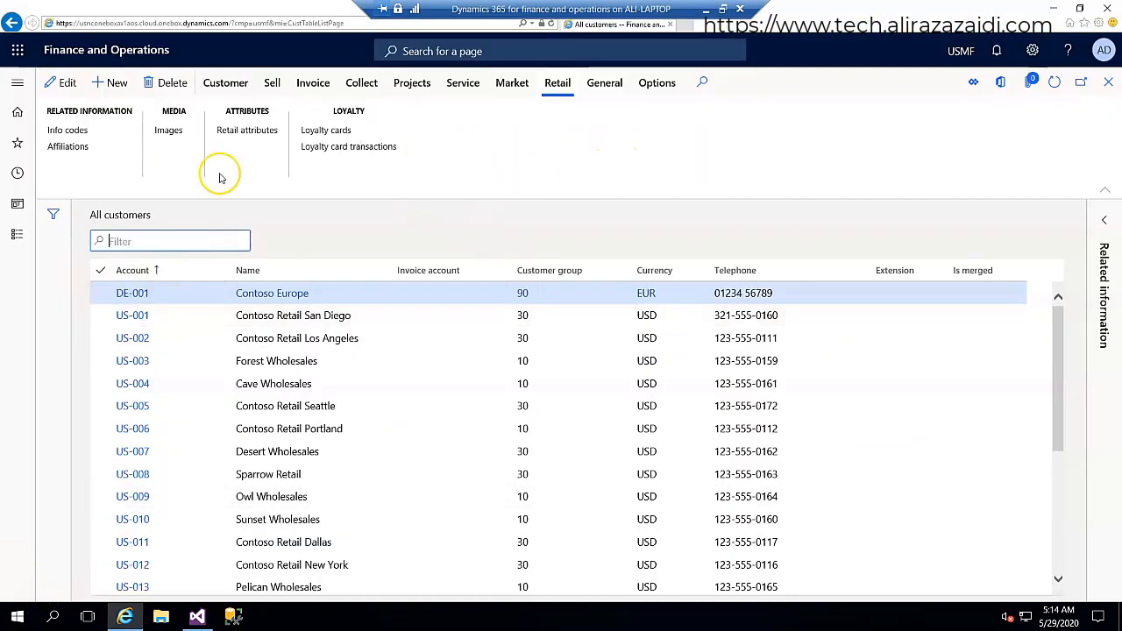
{"action": "mouse_move", "coordinate": [618, 184]}
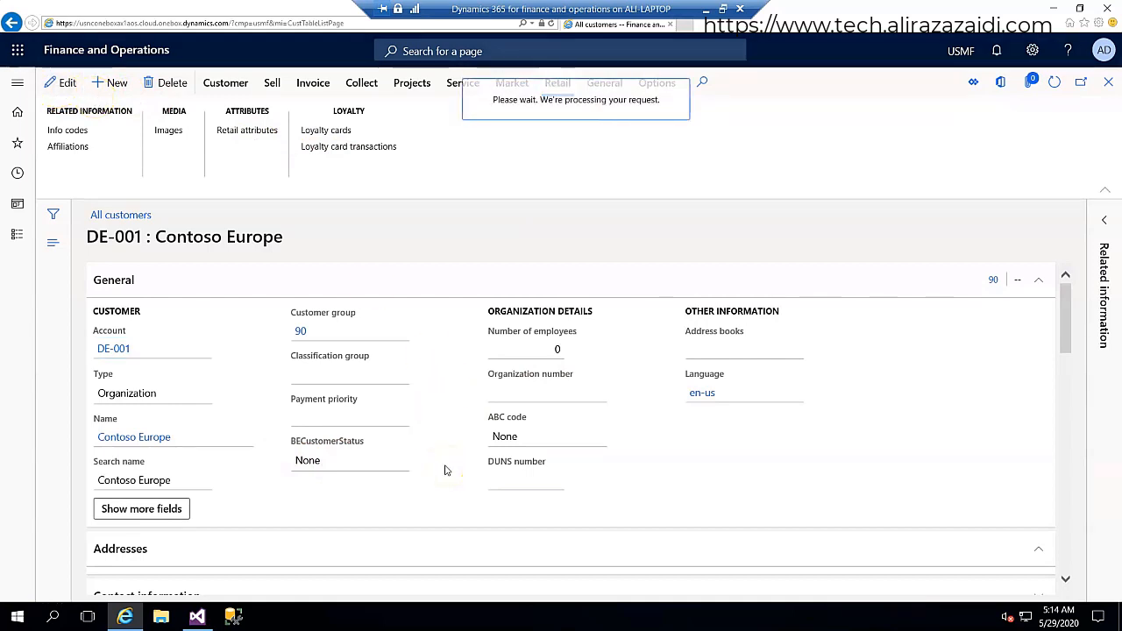
Step: Edit customer DE-001, choose Walking for BECustomerStatus, and save the record
{"action": "left_click", "coordinate": [67, 83]}
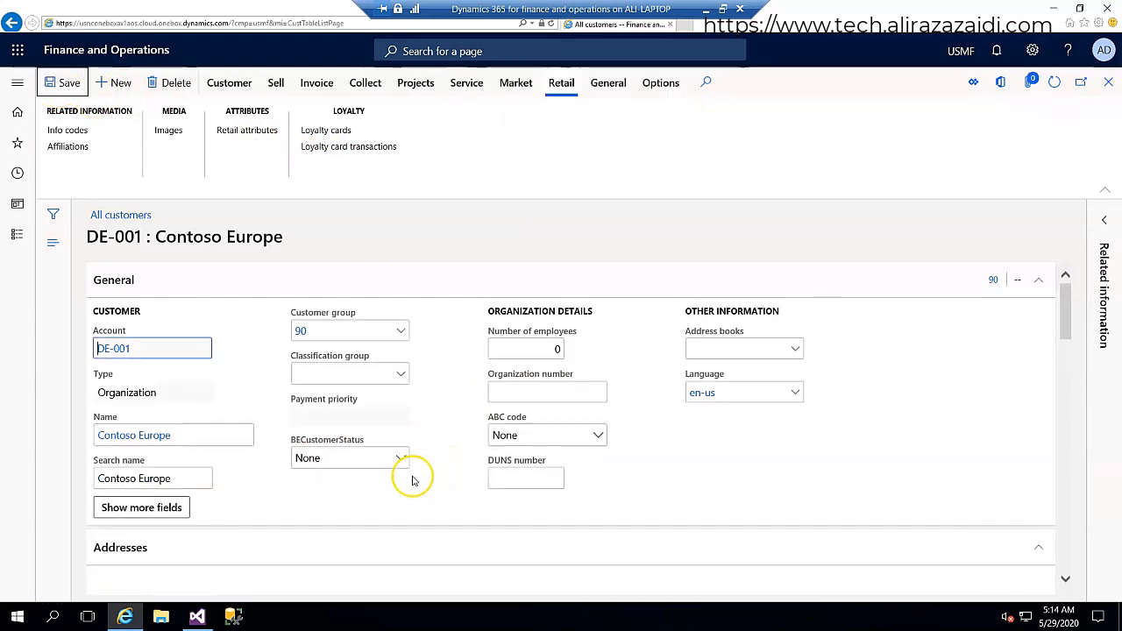
{"action": "left_click", "coordinate": [399, 458]}
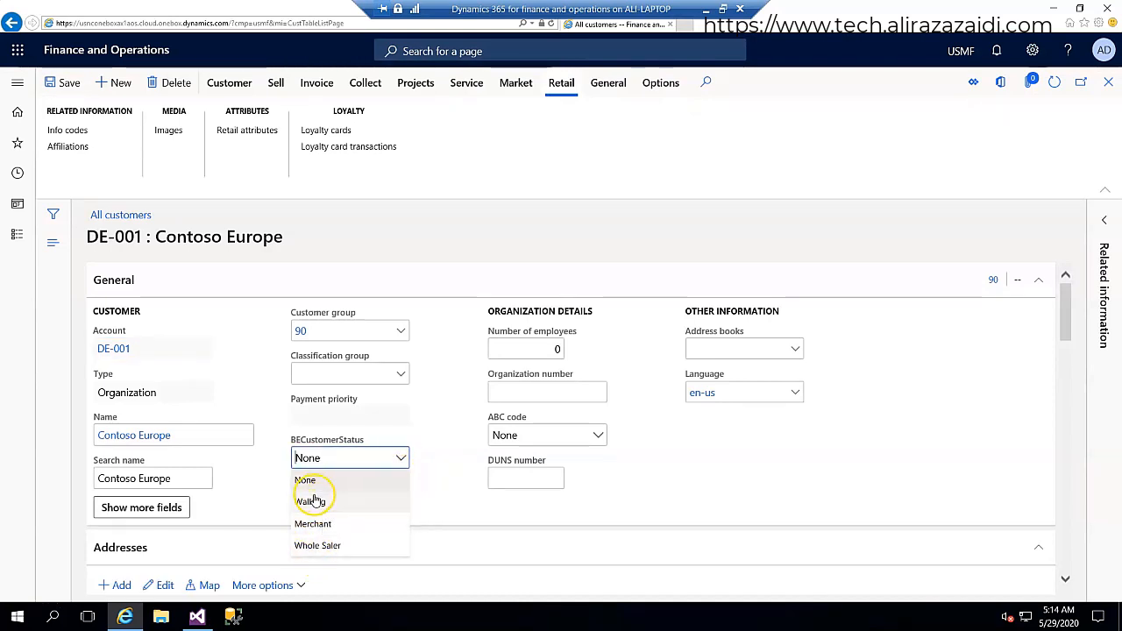
{"action": "left_click", "coordinate": [312, 502]}
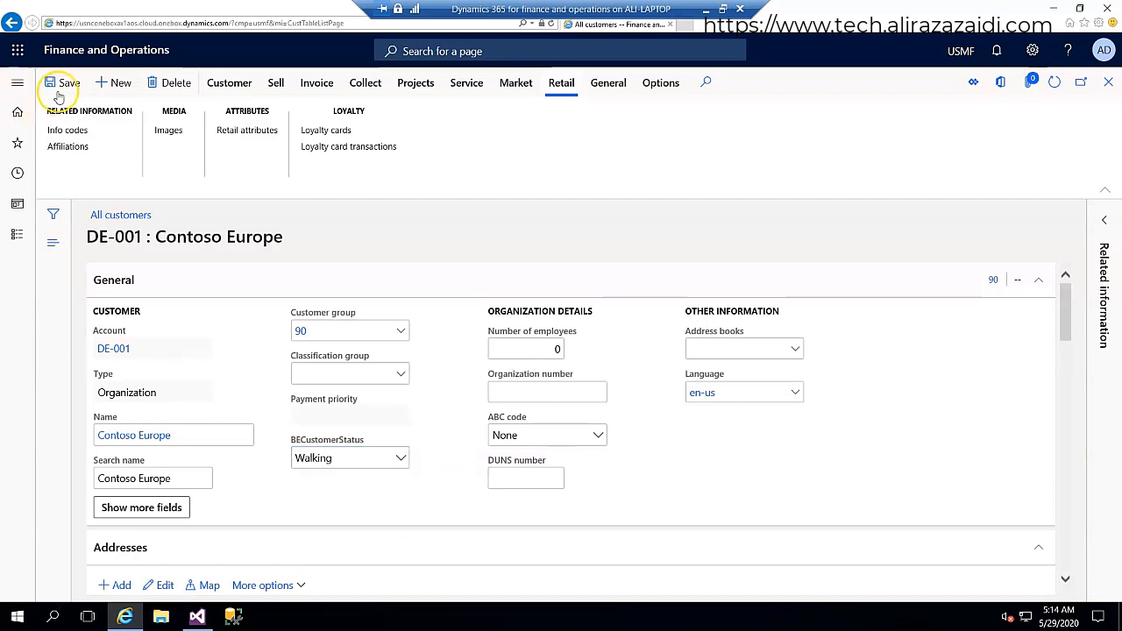
{"action": "left_click", "coordinate": [61, 82]}
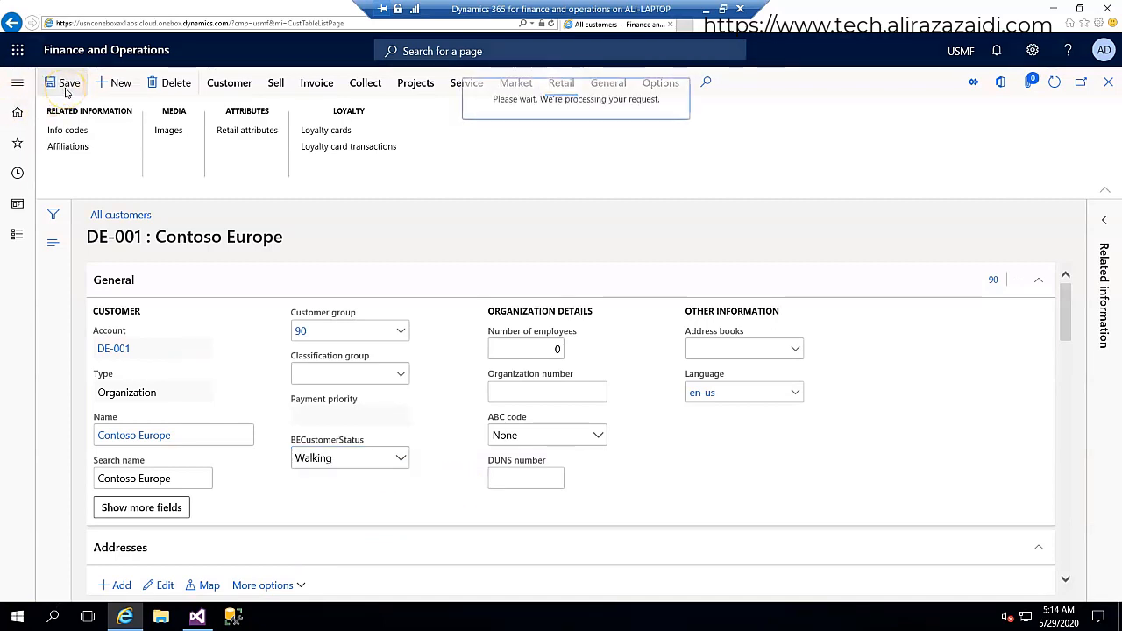